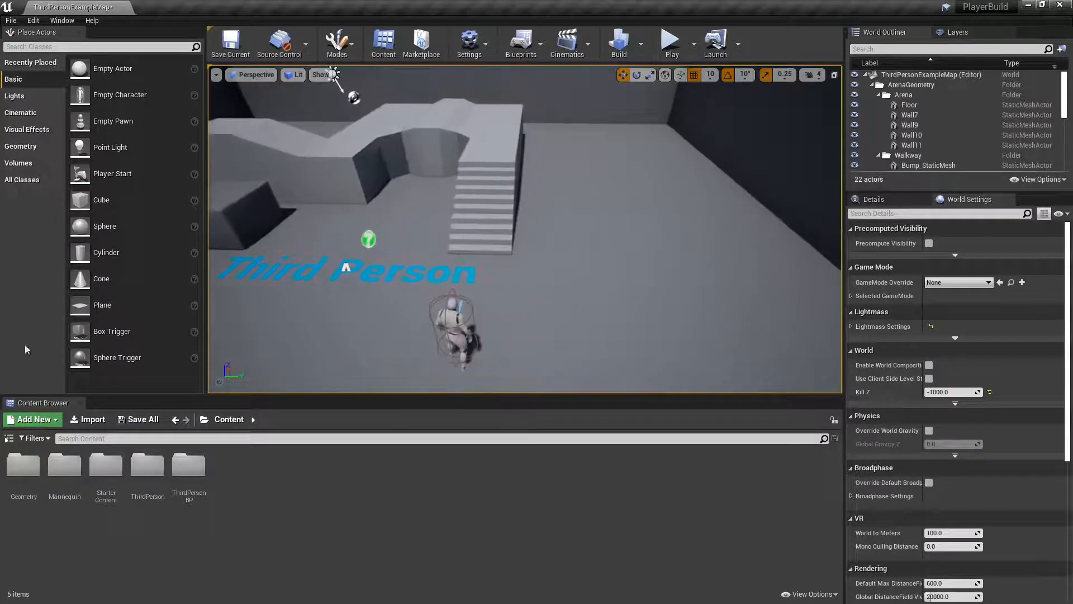
Open ThirdPersonCharacter from the ThirdPersonBP Blueprints folder in the Blueprint Editor
click(188, 465)
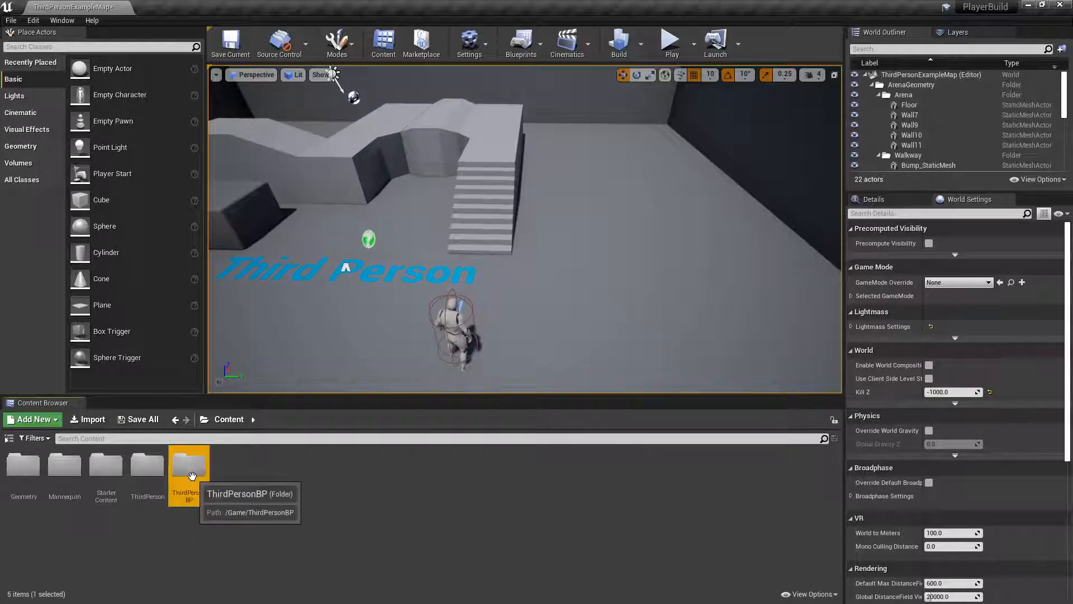
double_click(188, 469)
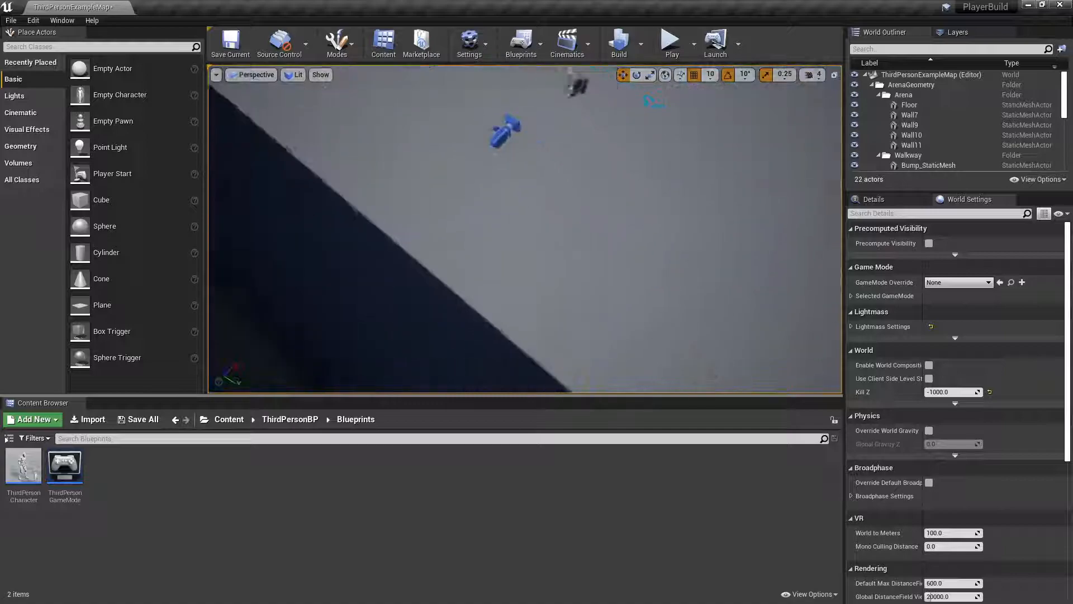
click(24, 465)
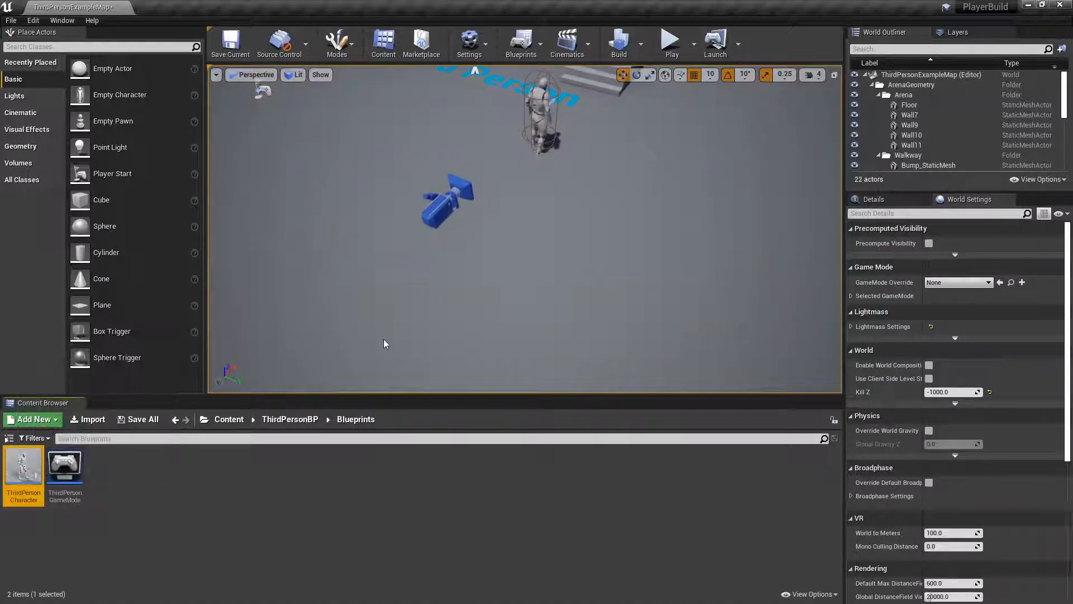
double_click(23, 465)
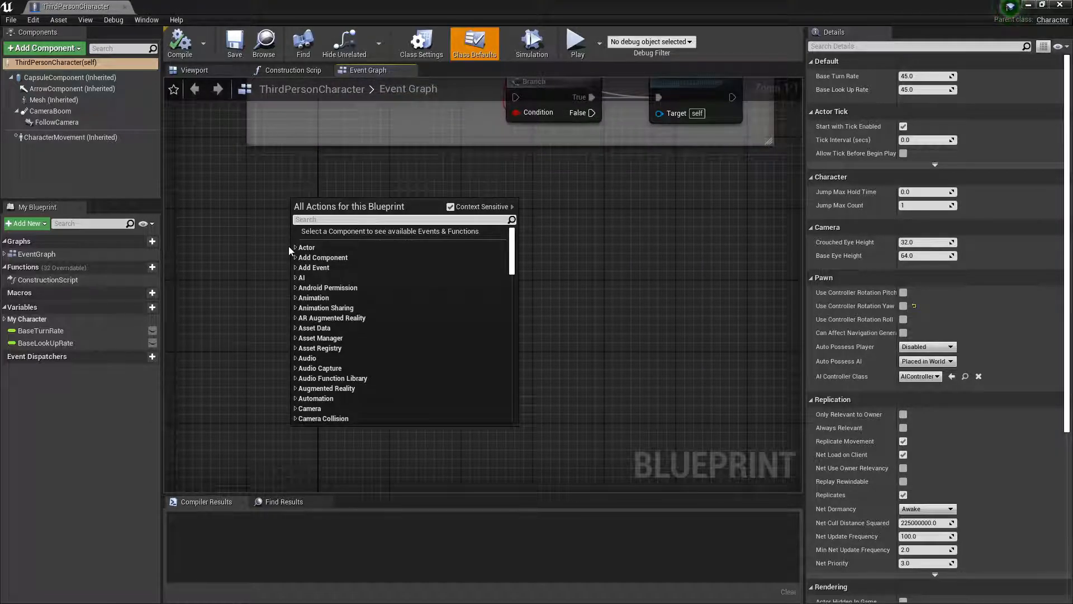
Add a Left Mouse Button input event node to the Event Graph
text(left mo)
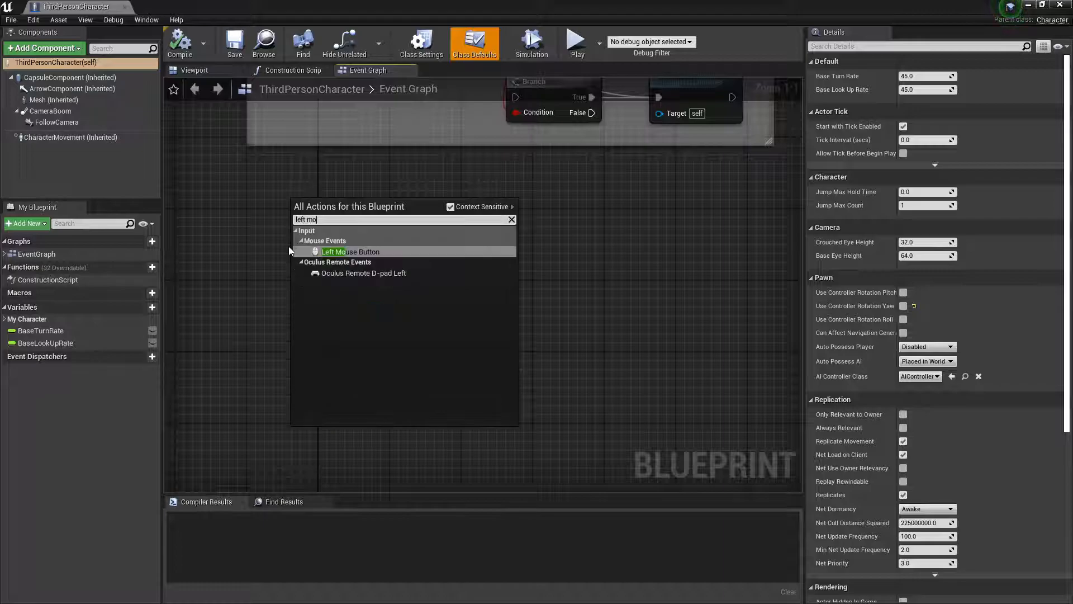
click(350, 251)
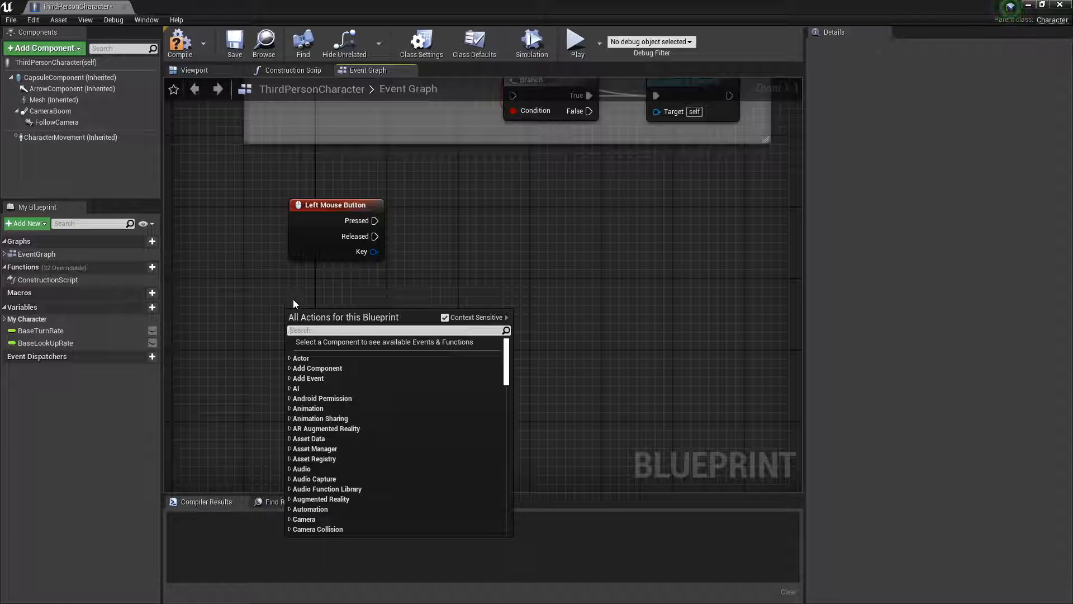
Add GetActorLocation and wire its Return Value into a new vector + vector node
text(getactorlo)
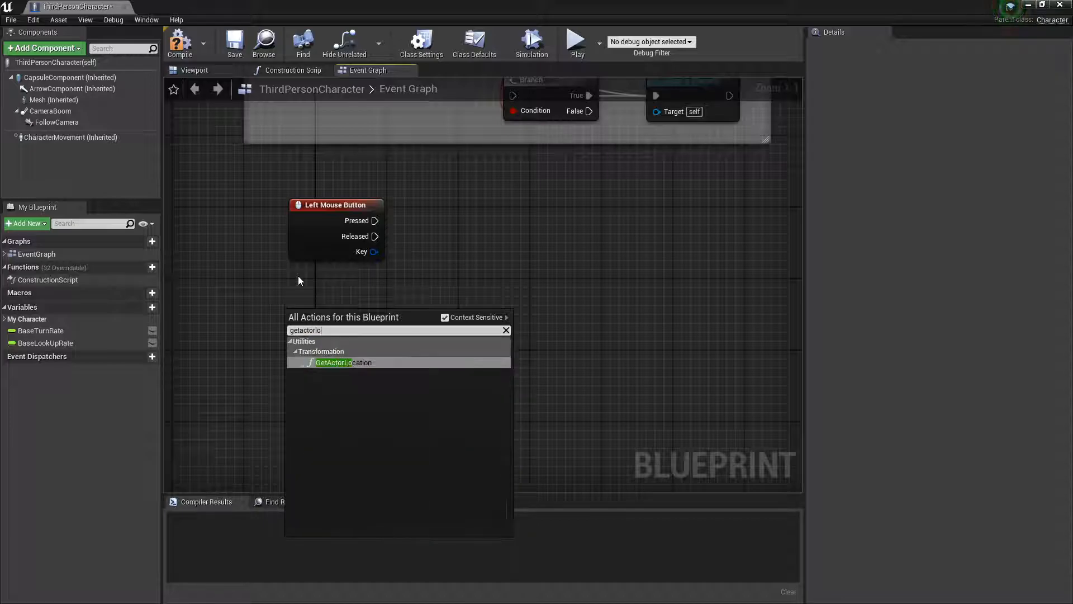
text(cation)
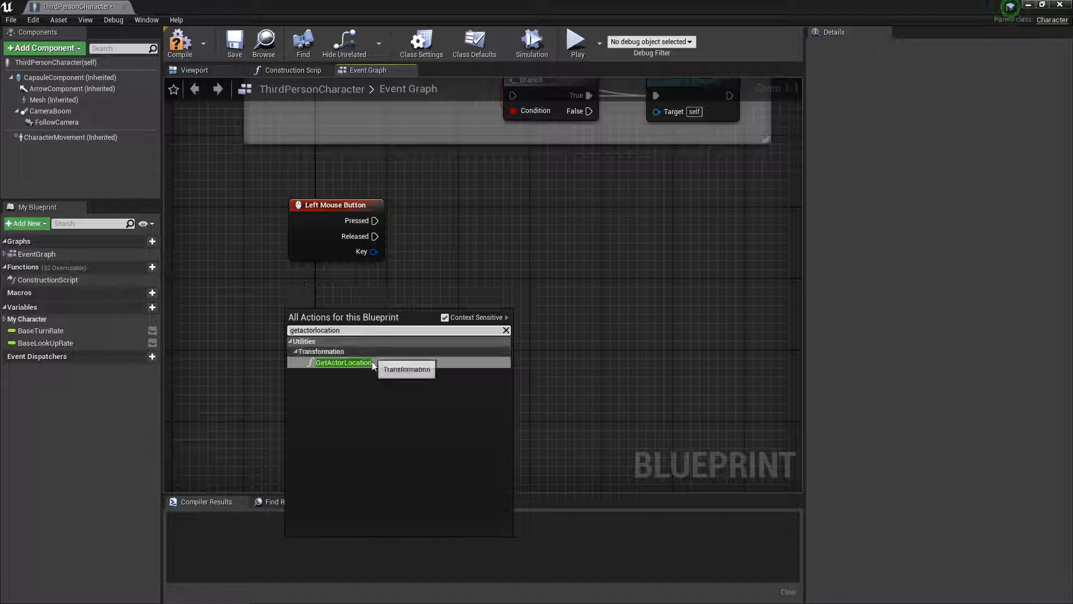
click(343, 362)
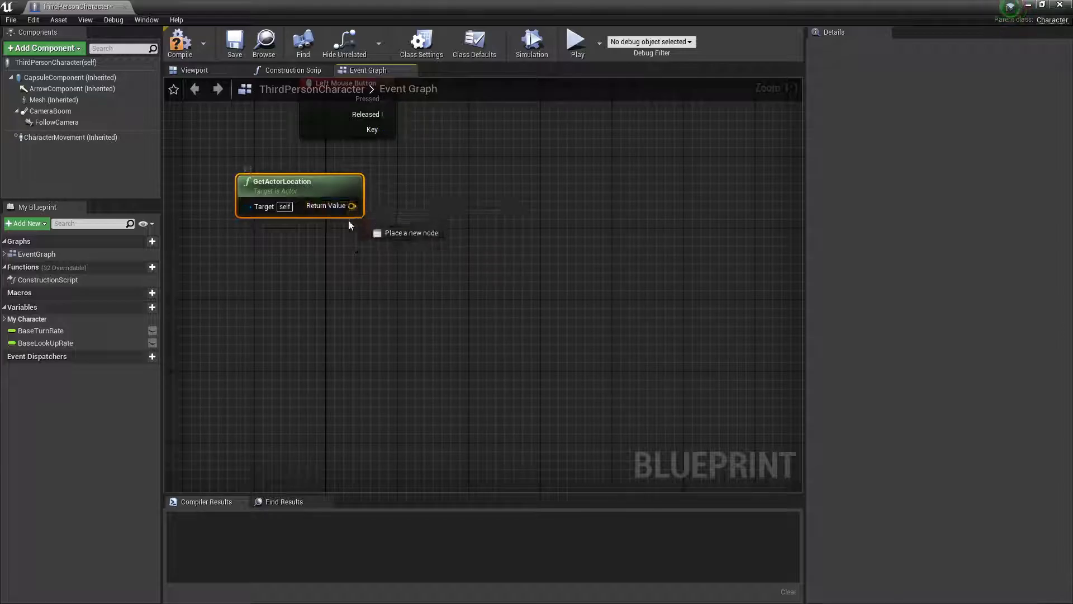
drag(352, 206, 321, 289)
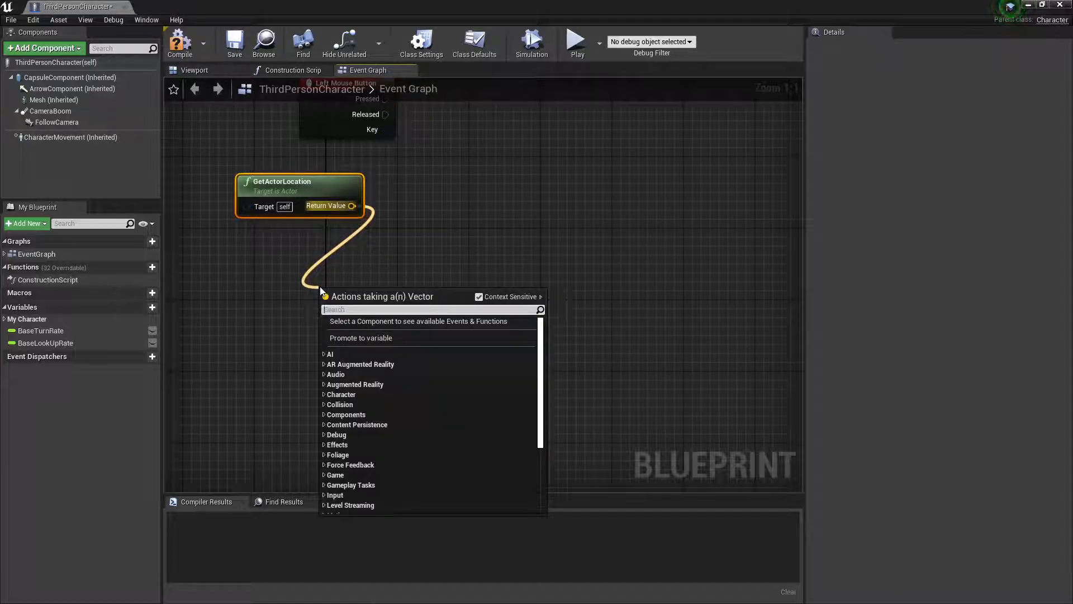
text(+)
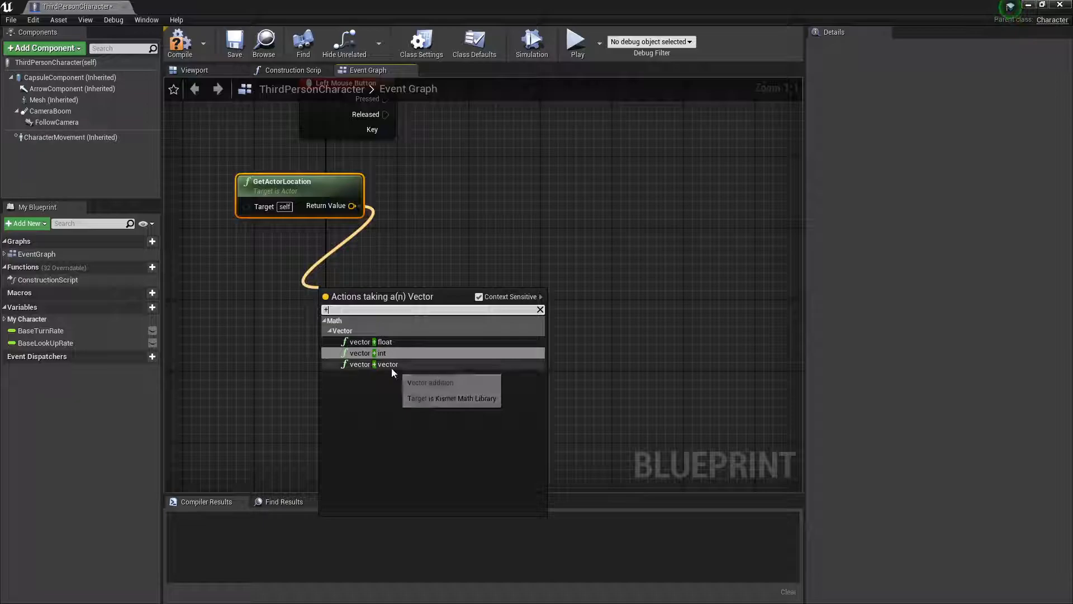
click(360, 363)
text(getactorro)
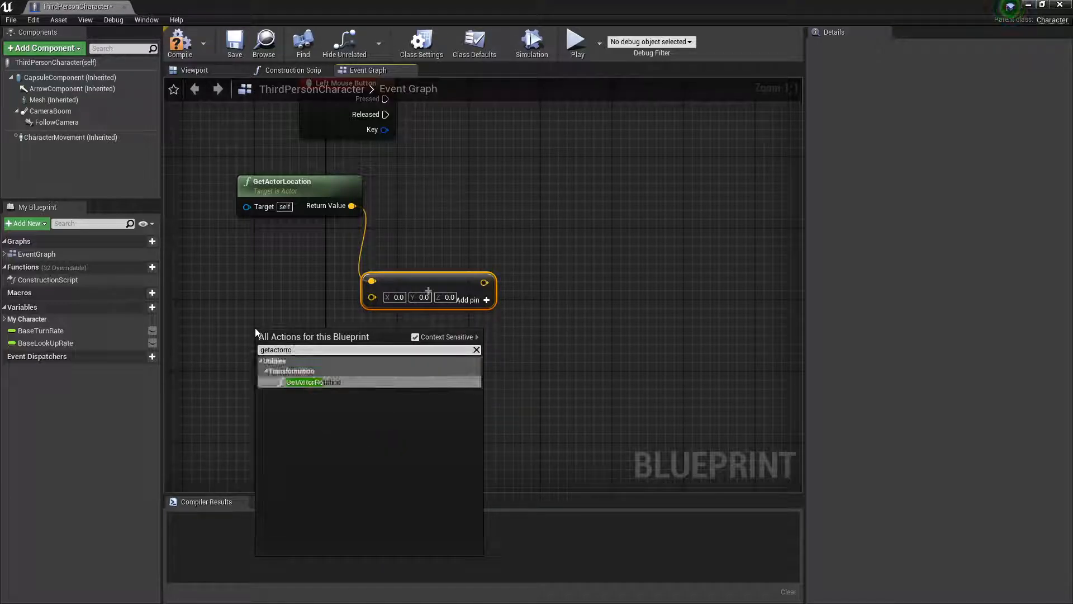
Drive Get Forward Vector from GetActorRotation and multiply it by a float of 1500
click(304, 382)
text(g)
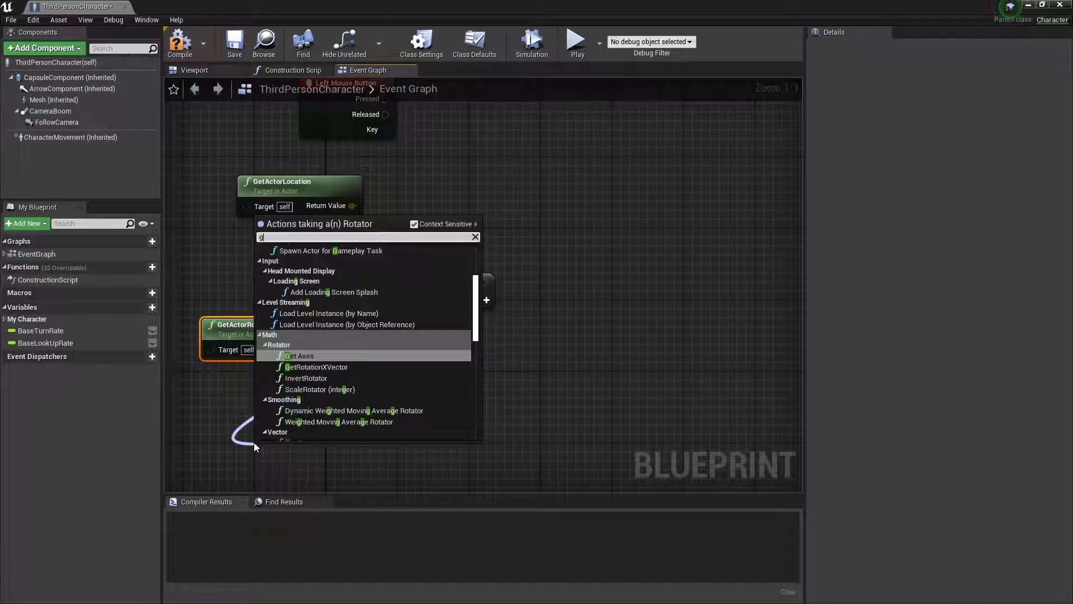
text(et for)
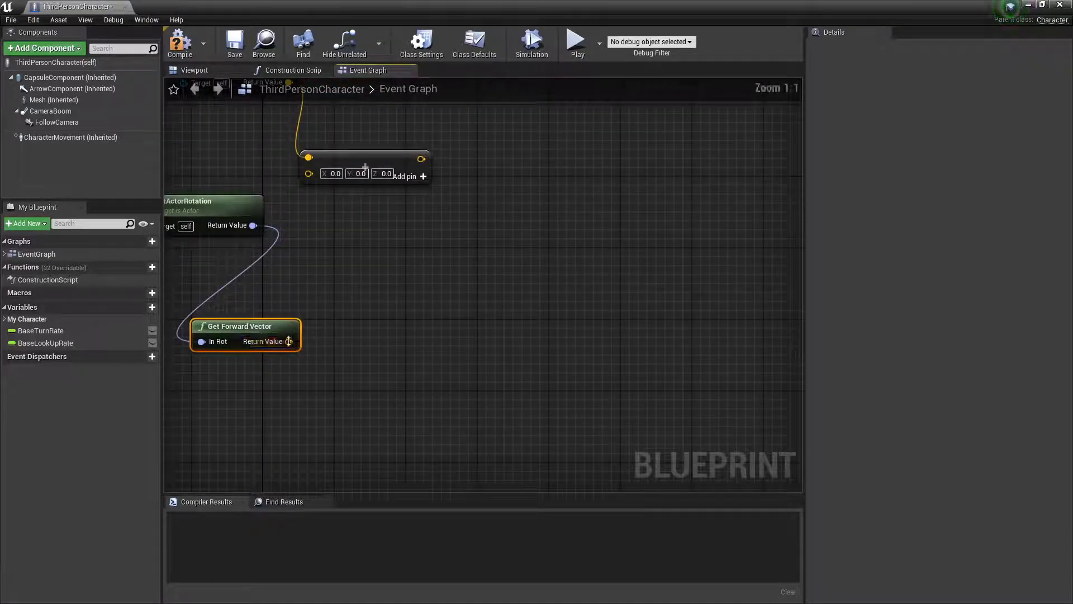
drag(289, 341, 266, 397)
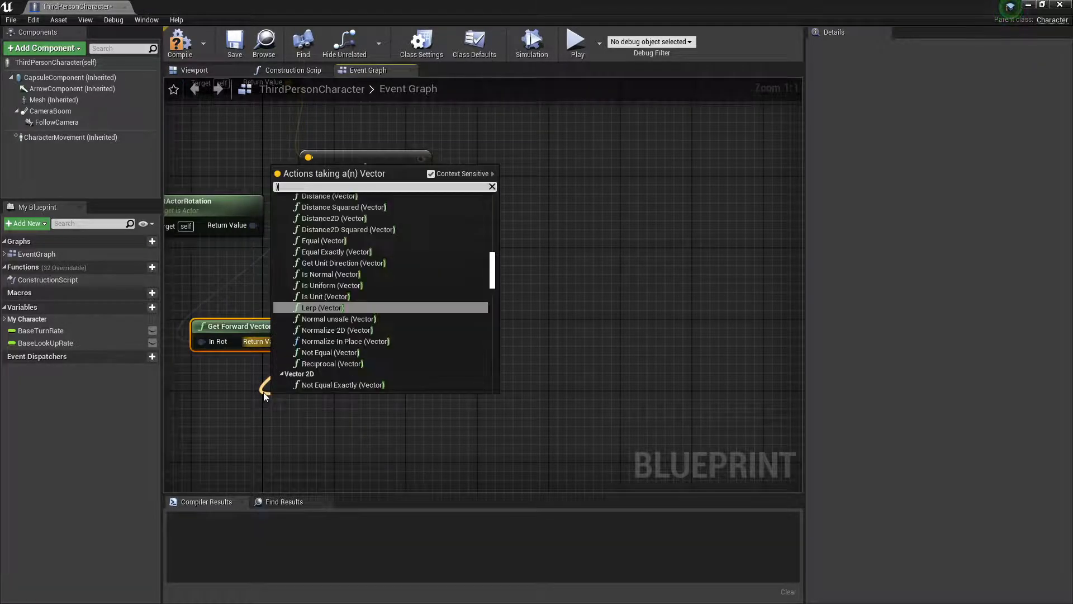
scroll(down, 3)
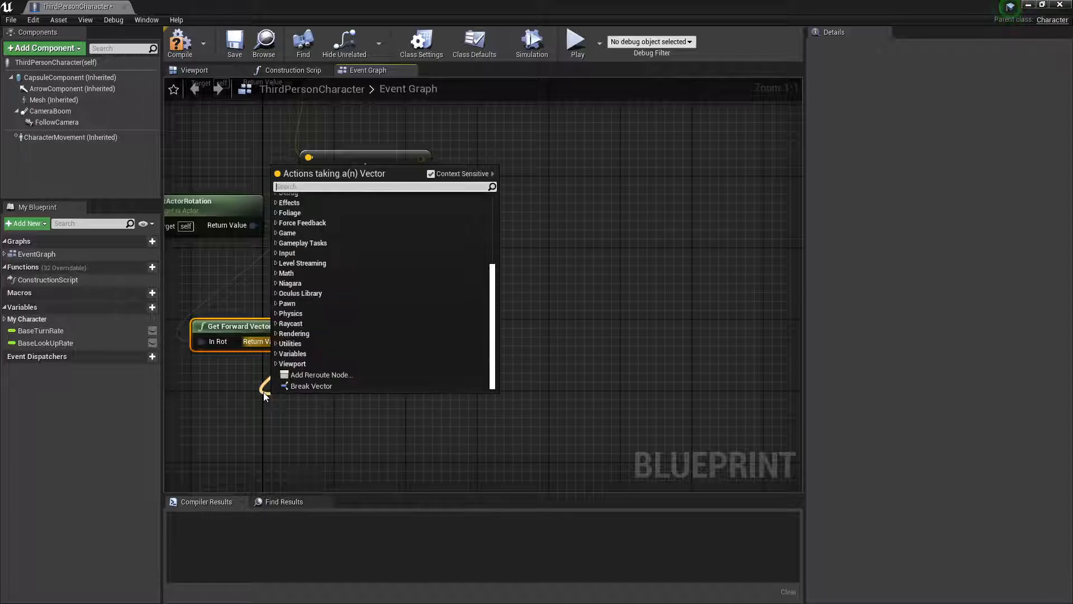
text(*)
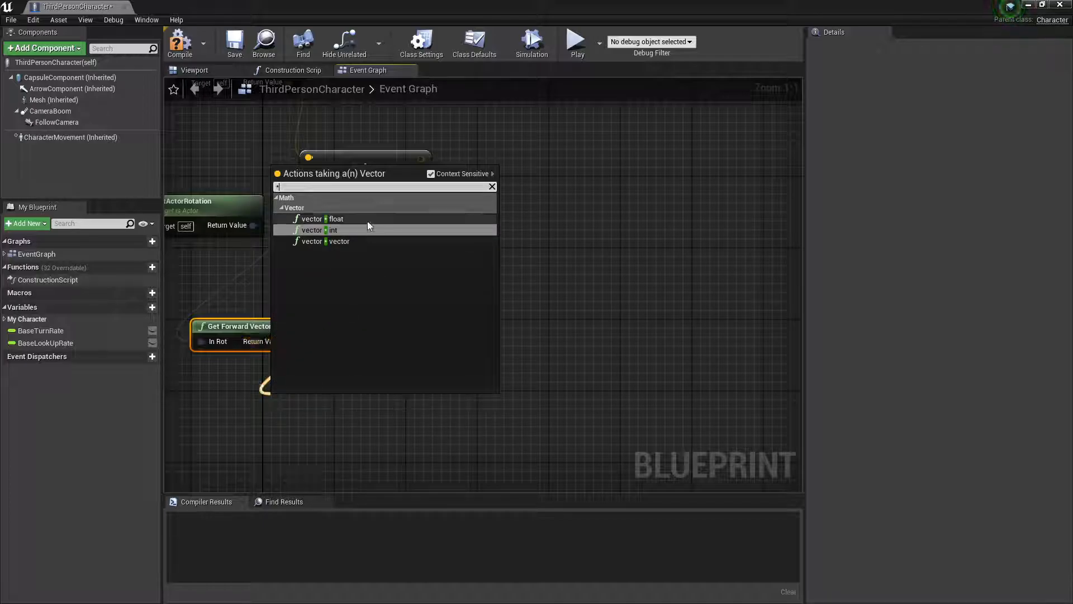
click(312, 242)
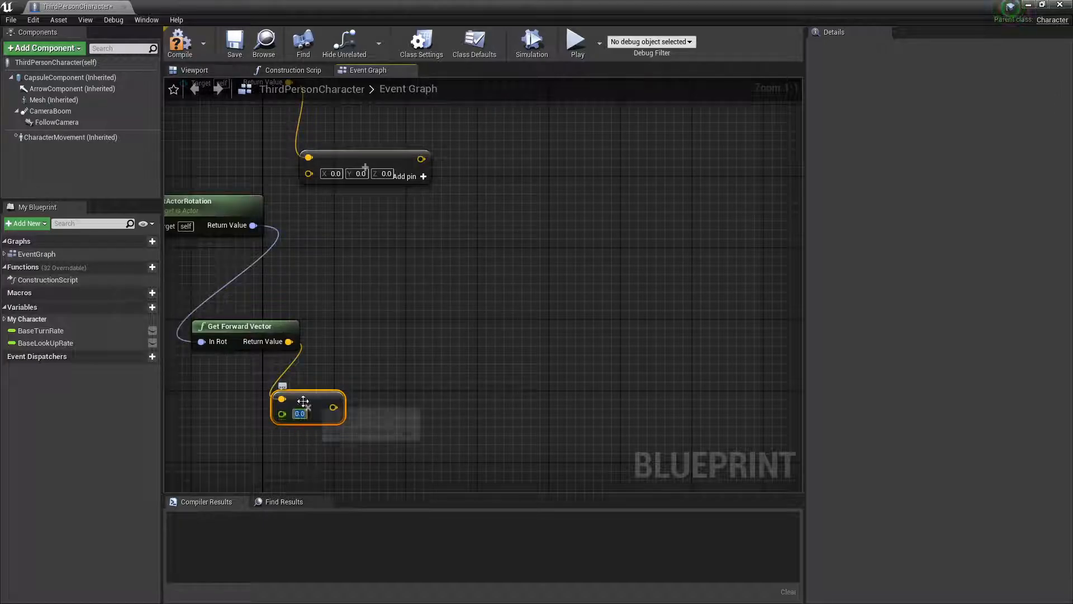
mouse_move(309, 407)
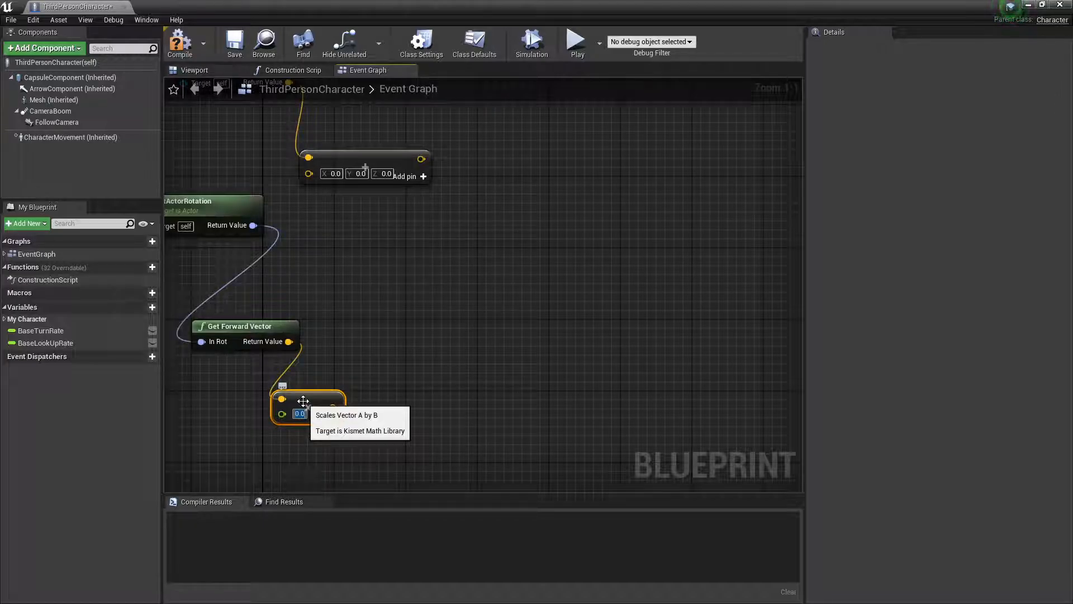
text(150)
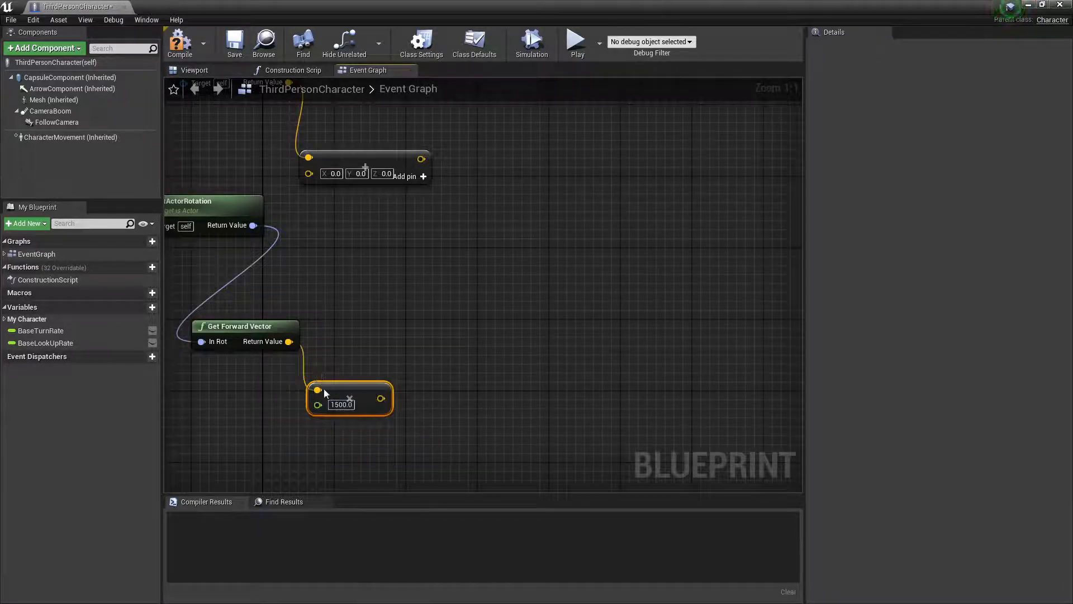
drag(348, 397, 295, 429)
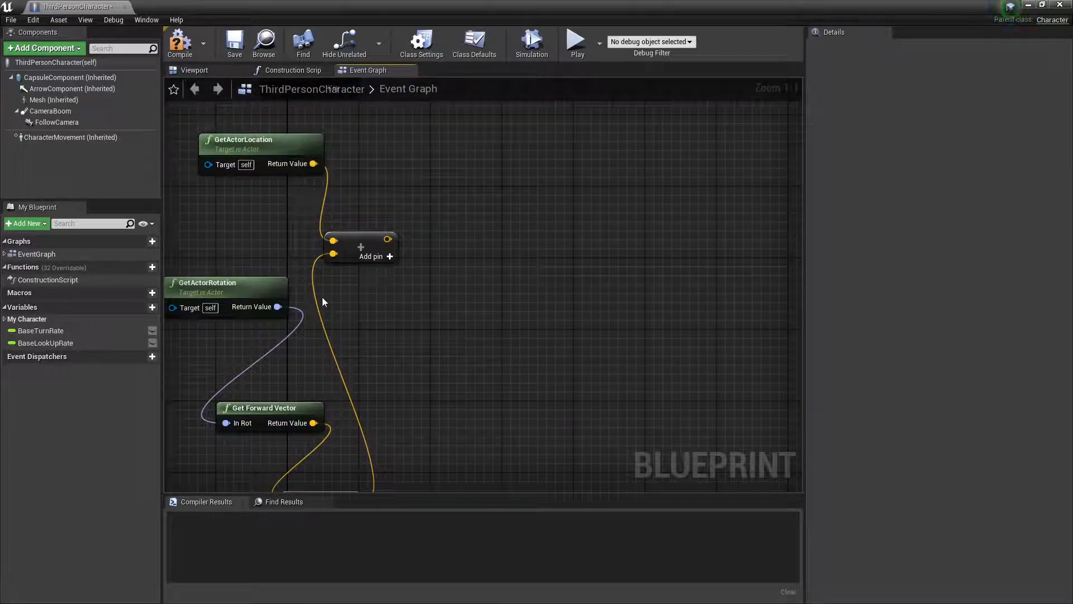
mouse_move(376, 380)
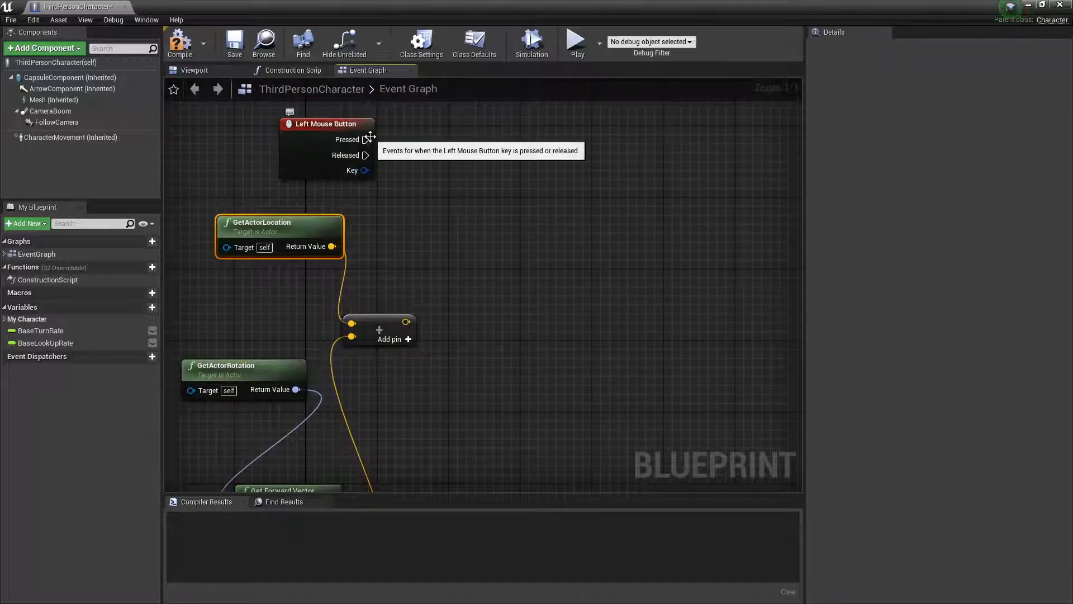
Start wiring the Left Mouse Button Pressed output toward a LineTraceForObjects action
drag(367, 139, 479, 165)
text(line trace for)
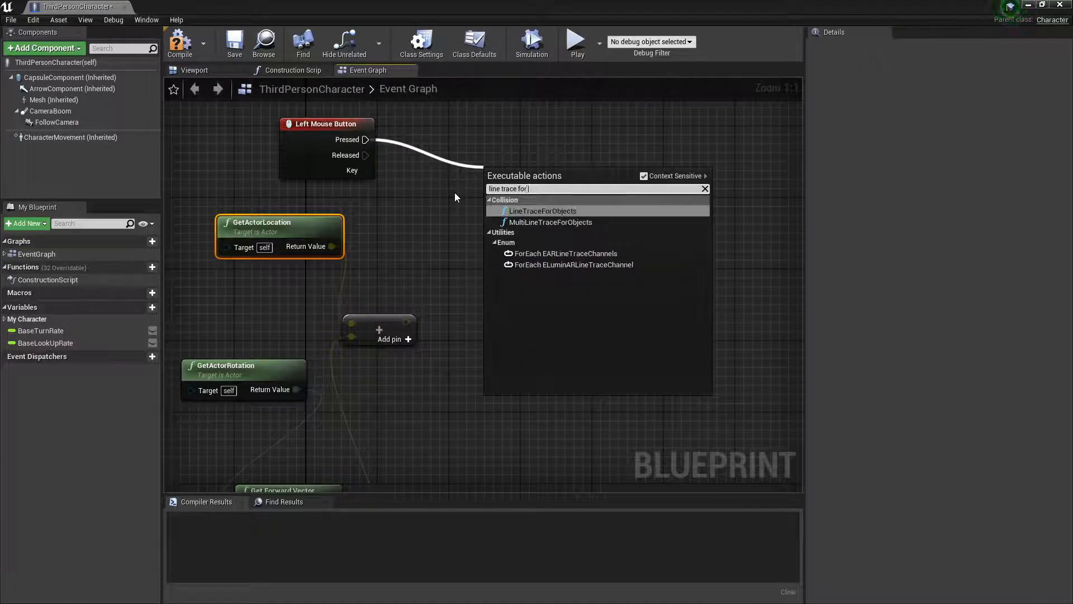
Fire LineTraceForObjects on press and split its Out Hit with Break Hit Result
click(544, 210)
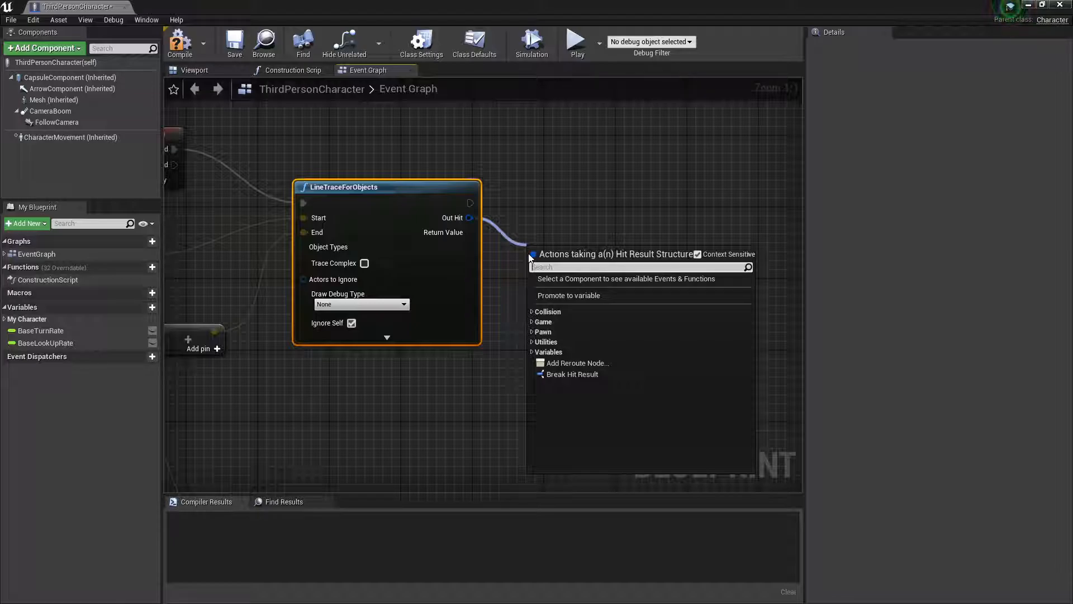
click(573, 374)
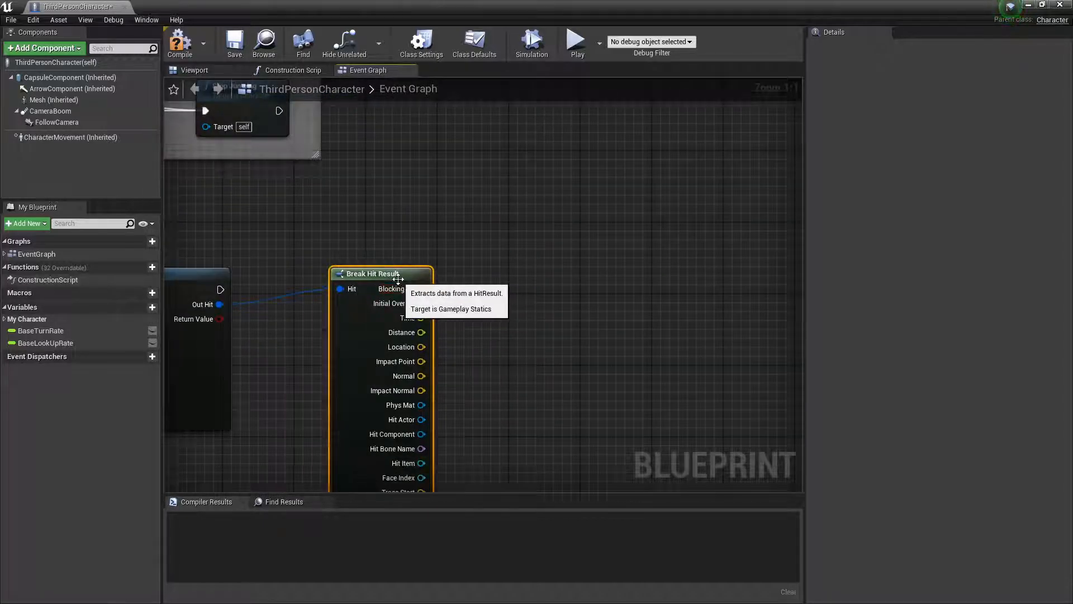
drag(382, 273, 345, 291)
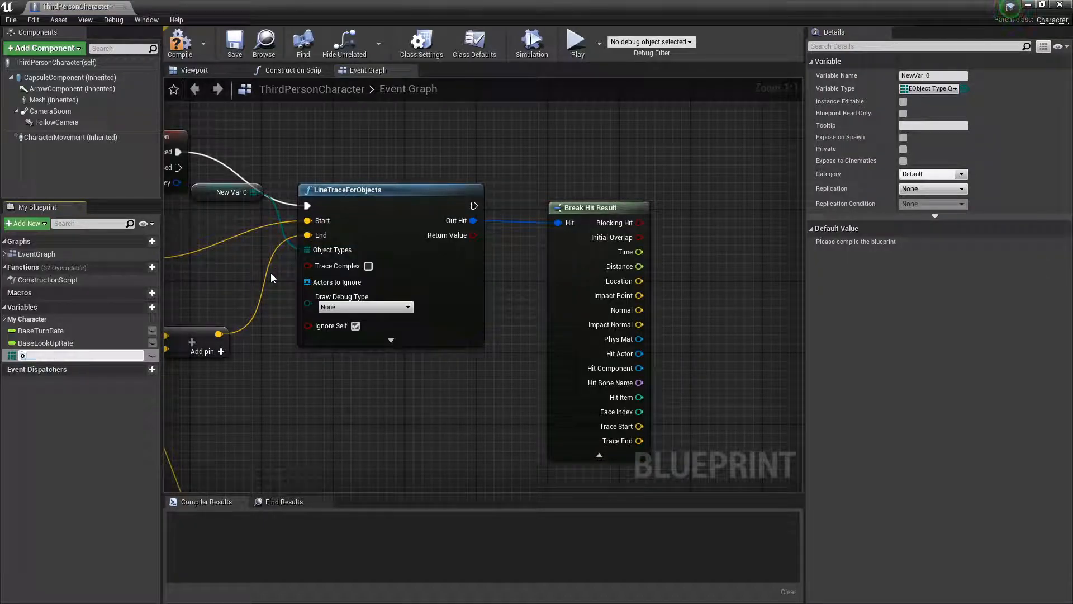
Compile, then keep the object type array's default as a single WorldStatic entry, deleting the extra
text(object type)
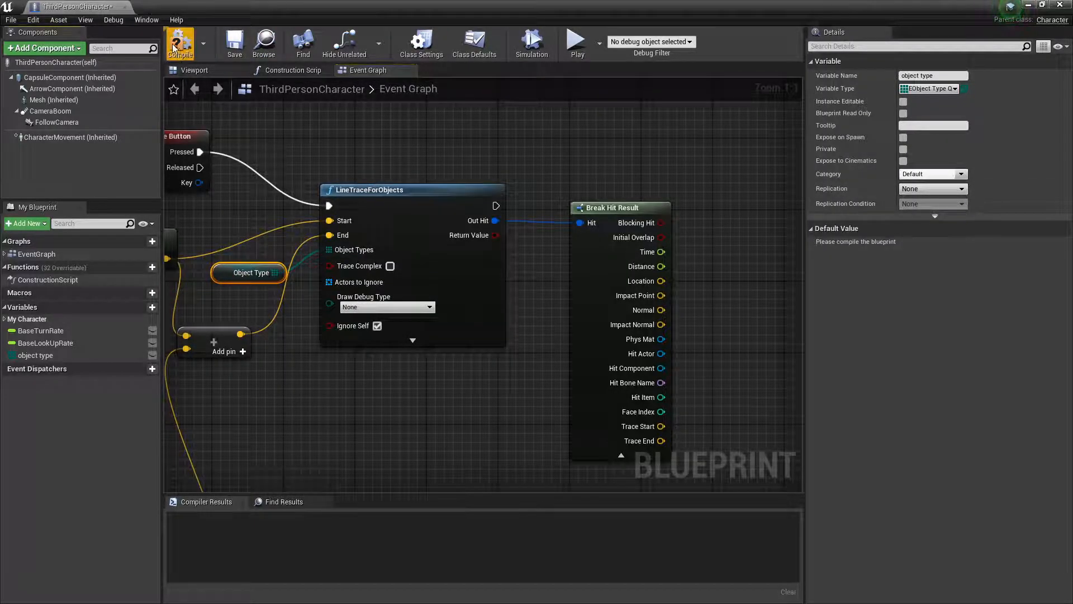
click(179, 43)
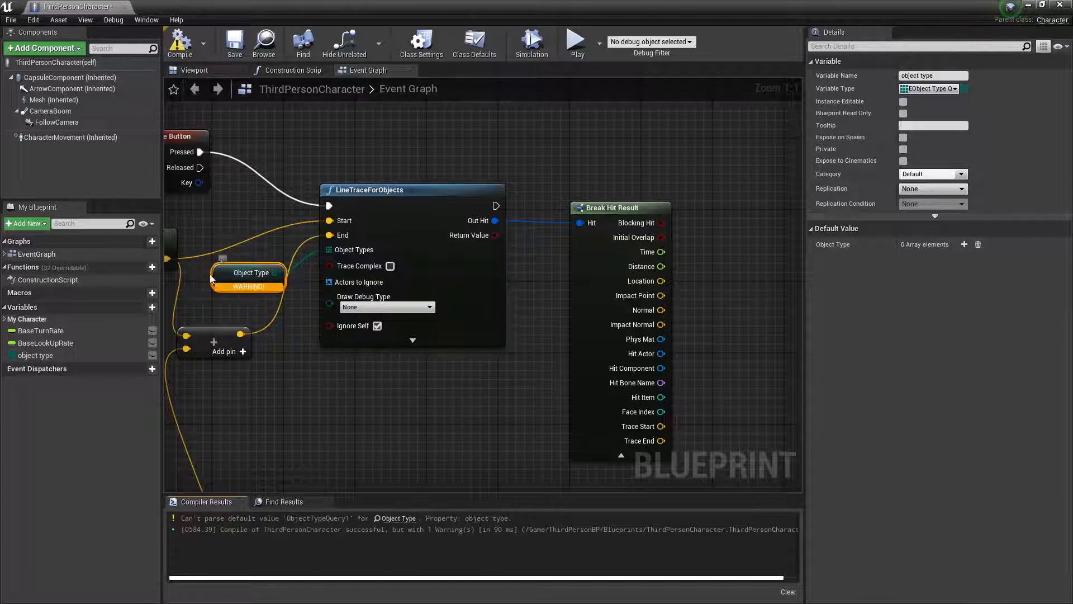
click(965, 245)
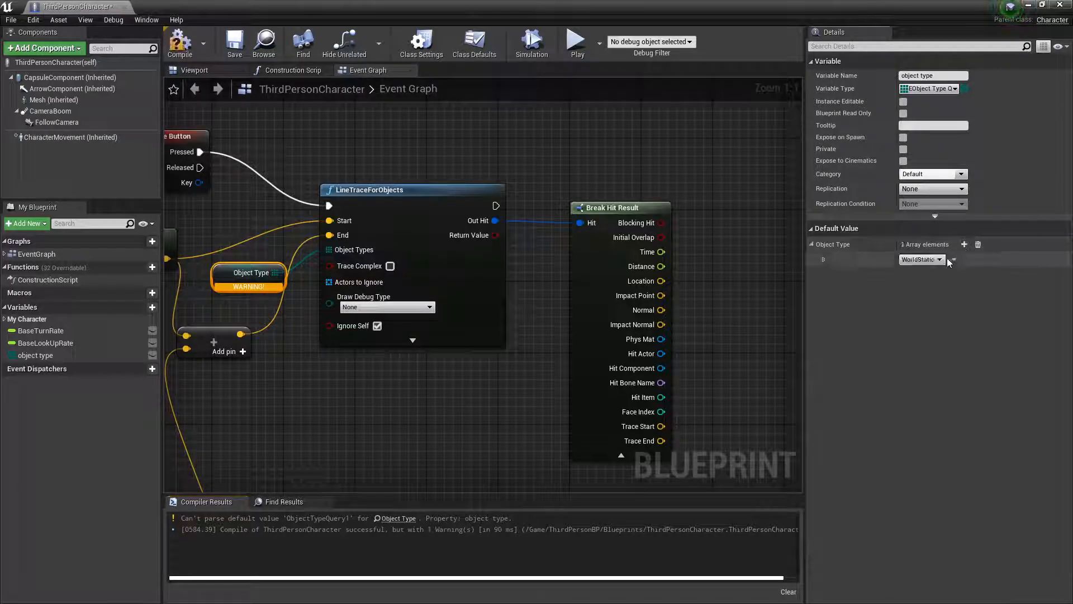
click(922, 259)
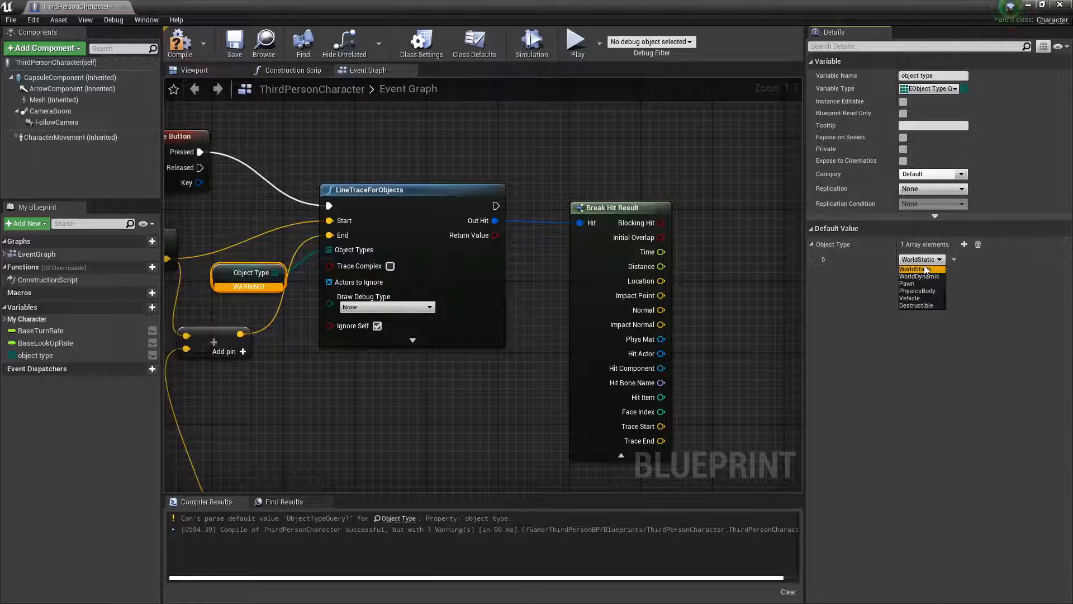
mouse_move(936, 276)
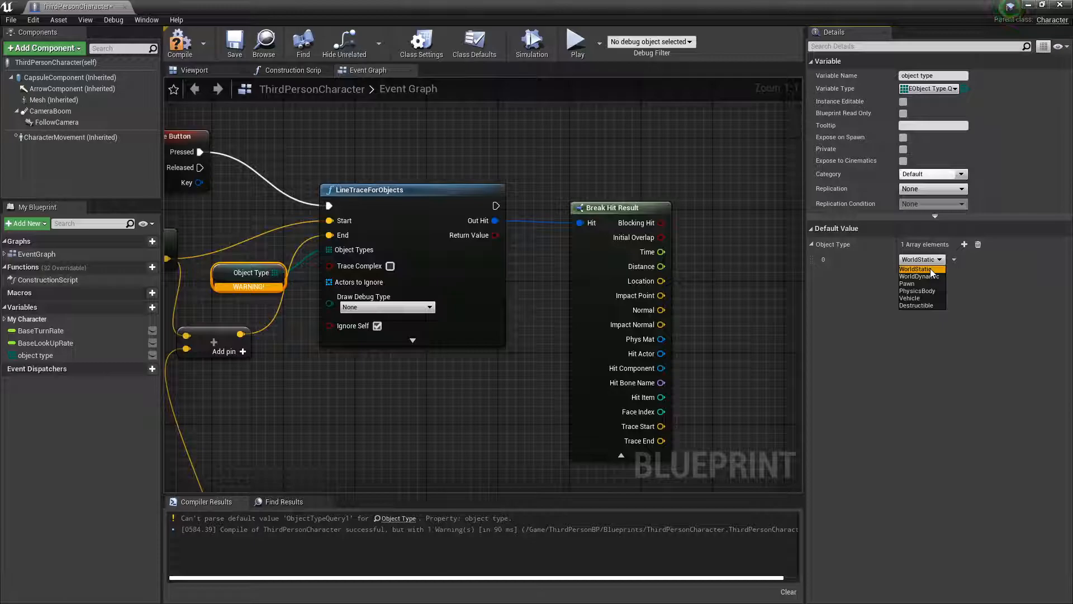
click(921, 268)
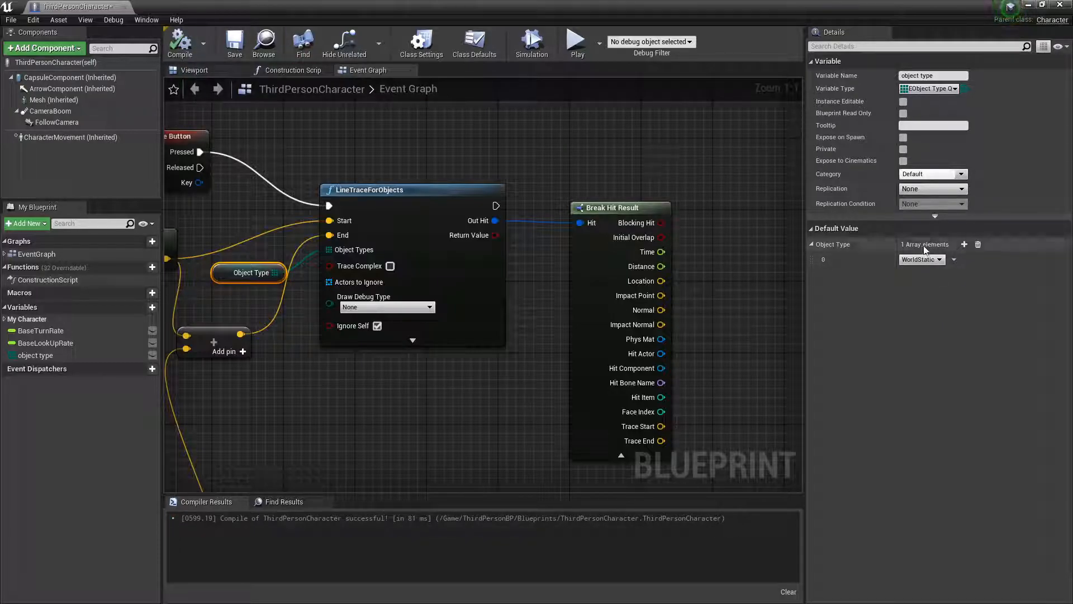
click(920, 258)
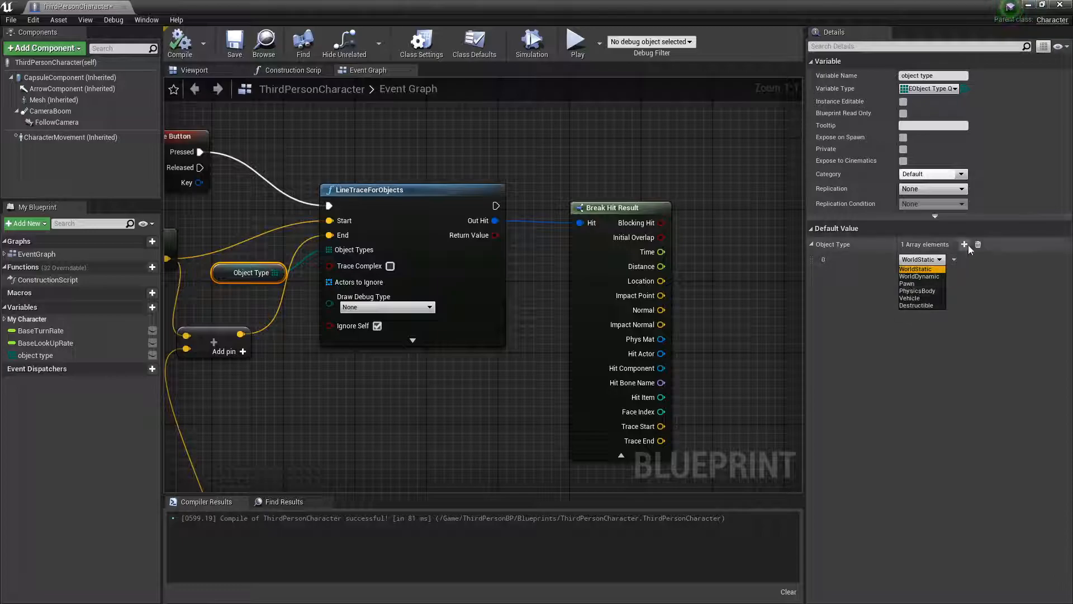
click(965, 245)
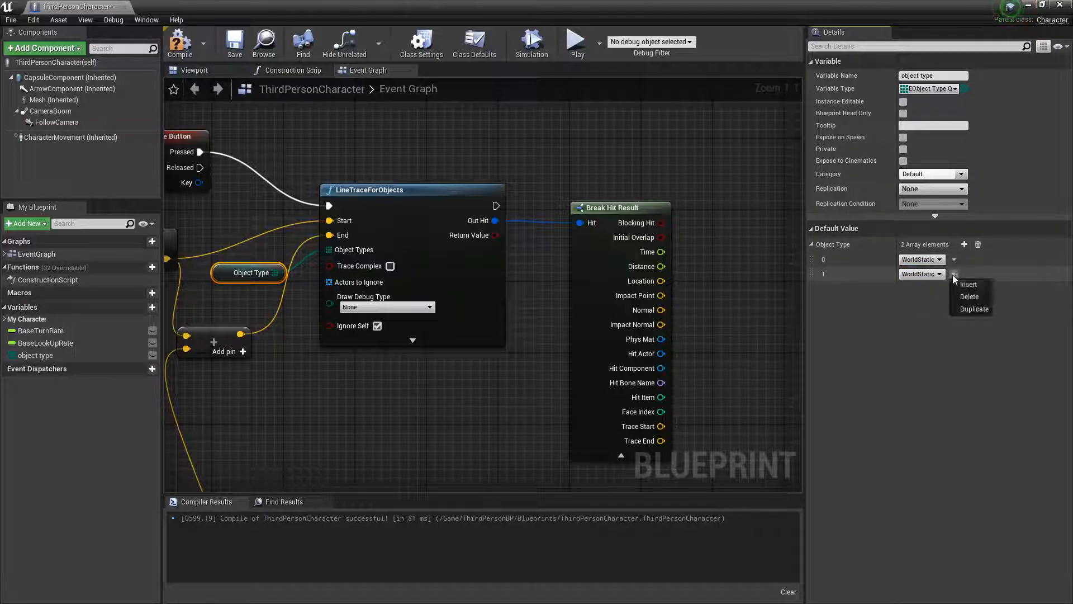
click(969, 295)
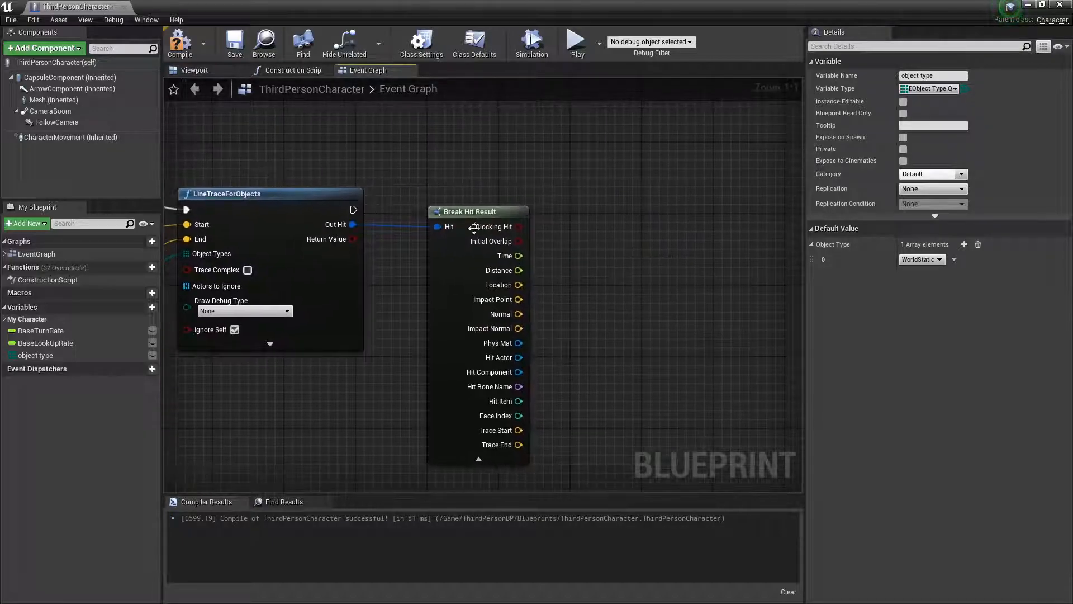
mouse_move(538, 359)
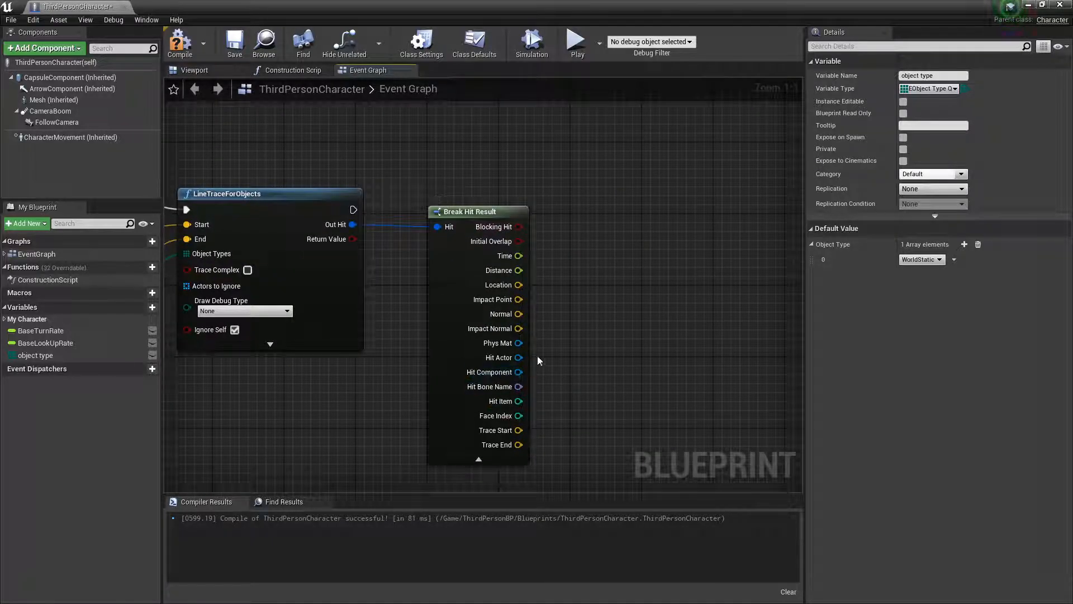
mouse_move(500, 357)
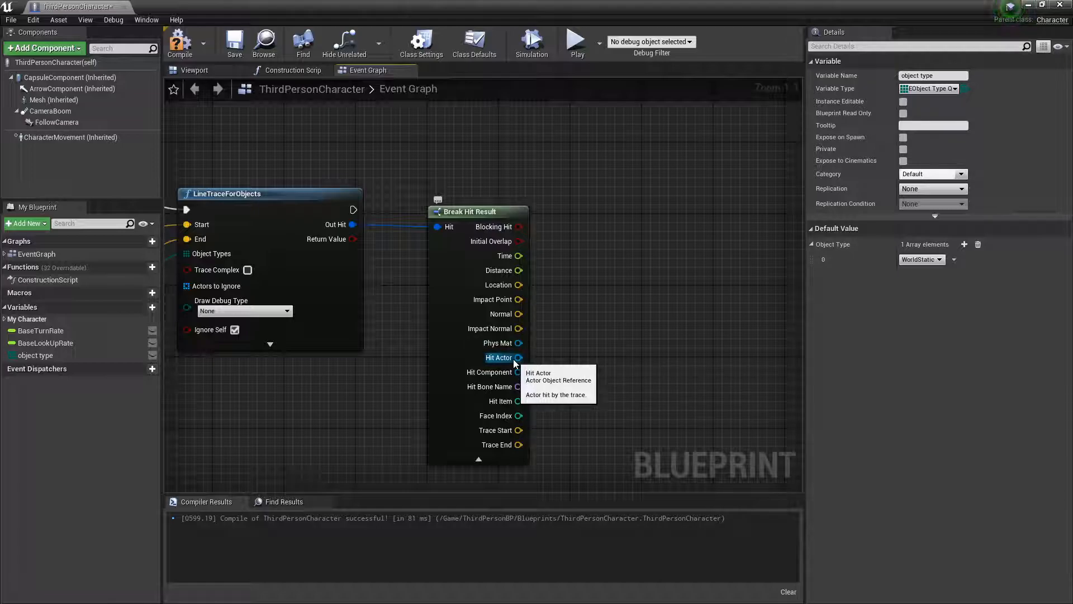
Convert Break Hit Result's Hit Actor into a string with ToString (object)
drag(519, 356, 609, 315)
text(to string)
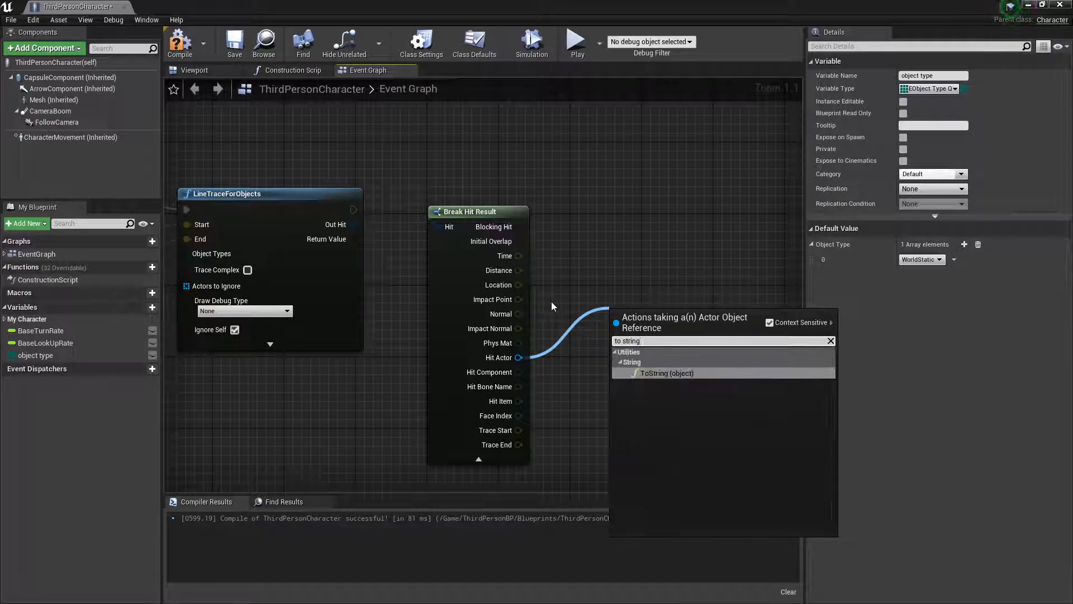
click(666, 372)
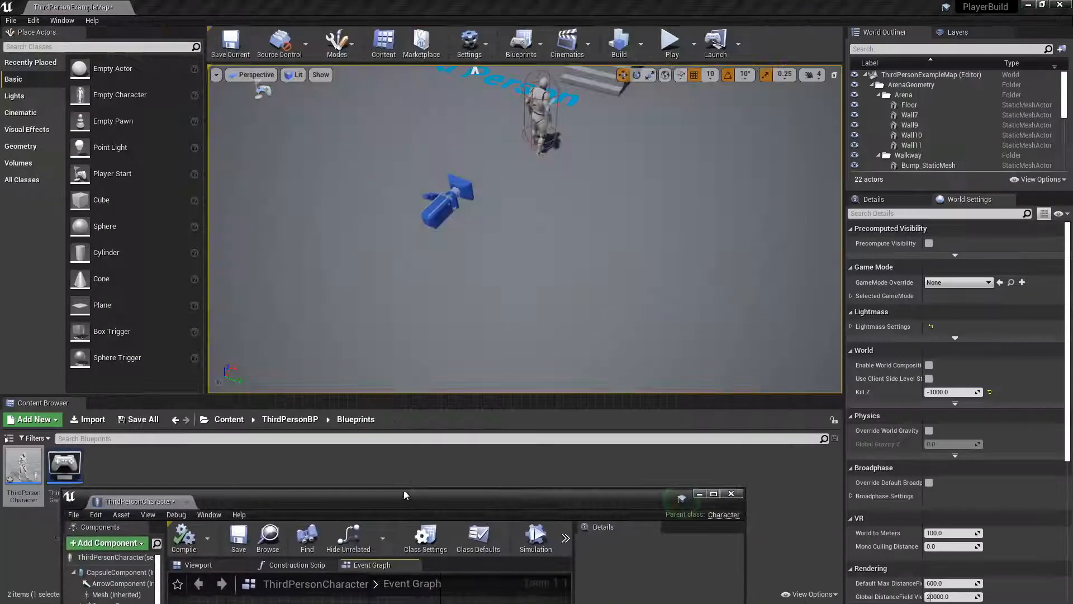
Play the level, observe None printed on click, and stop the test
click(670, 41)
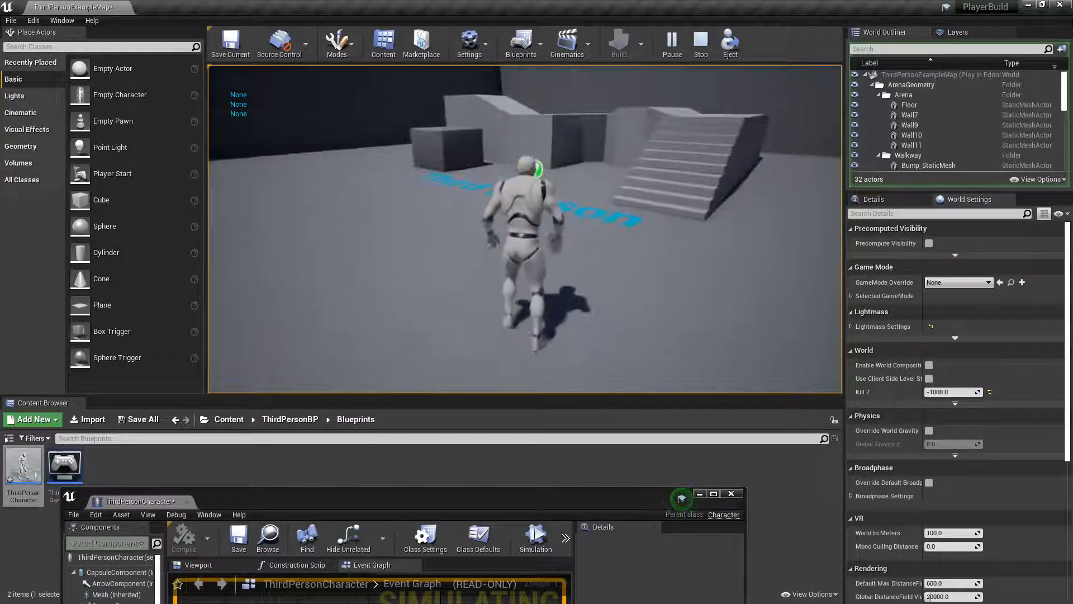
click(712, 493)
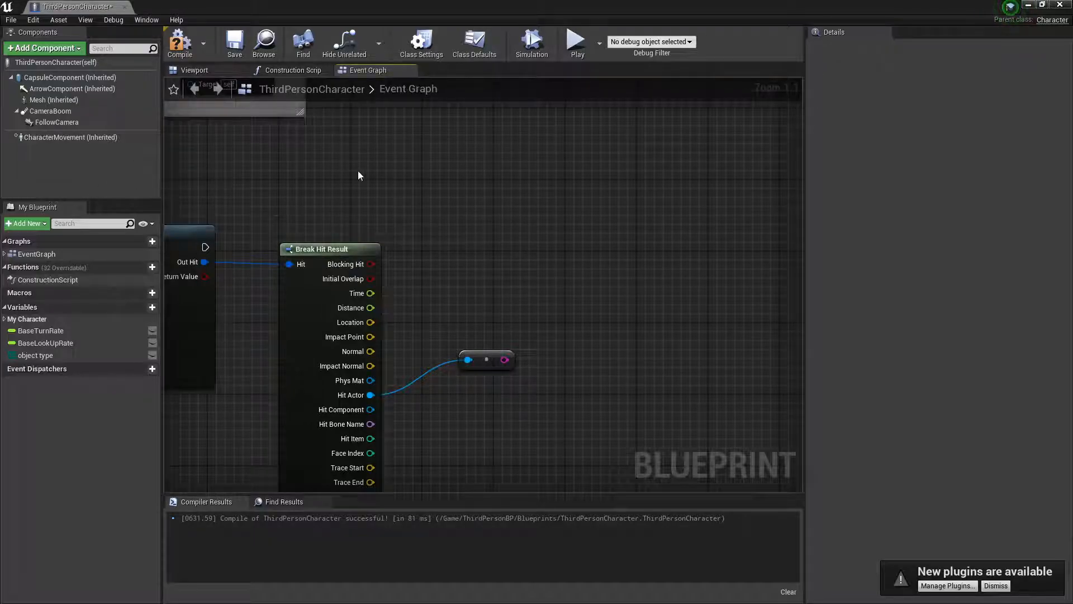
mouse_move(505, 359)
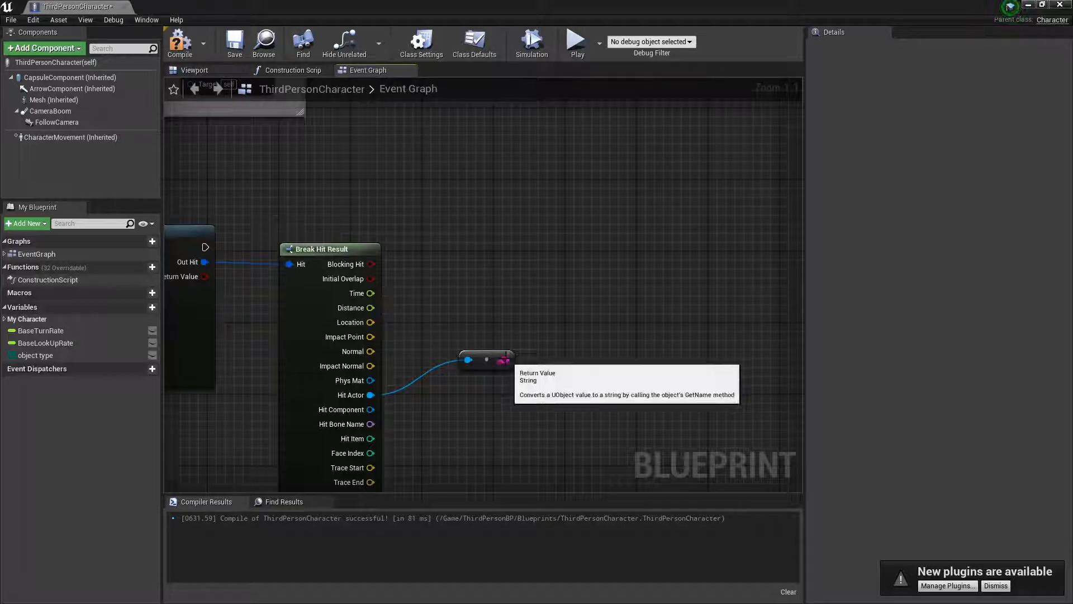
Feed the Hit Actor name string into a new Find Substring node
drag(507, 359, 571, 304)
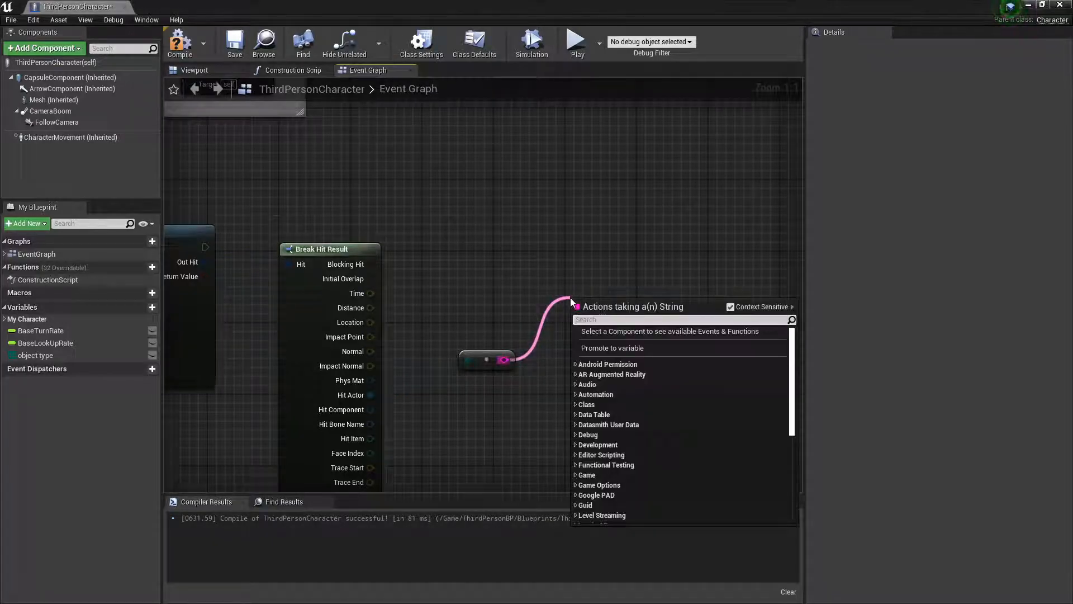
text(find)
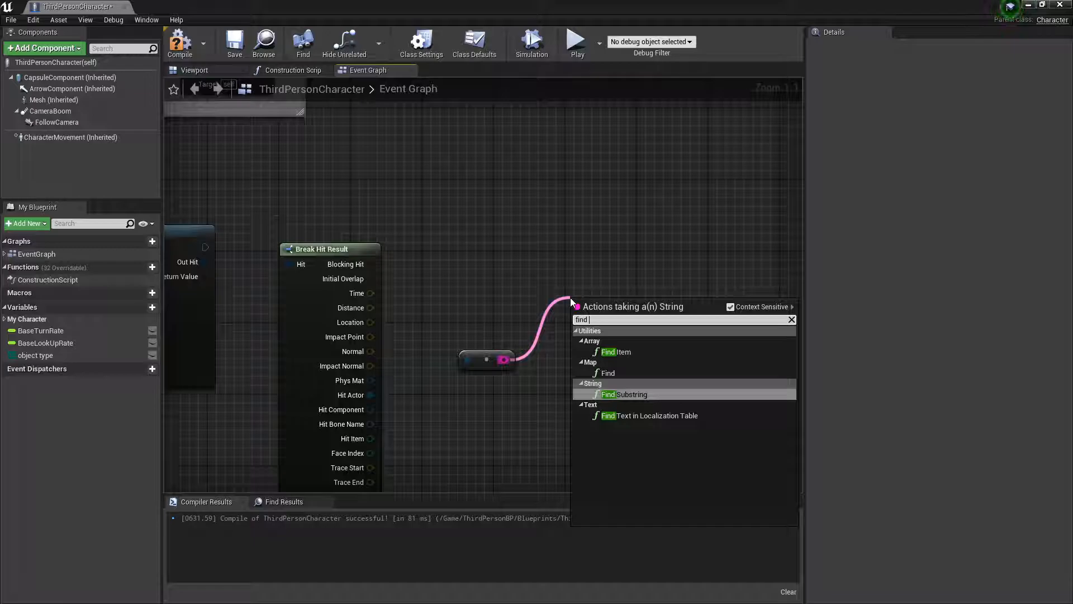
click(624, 394)
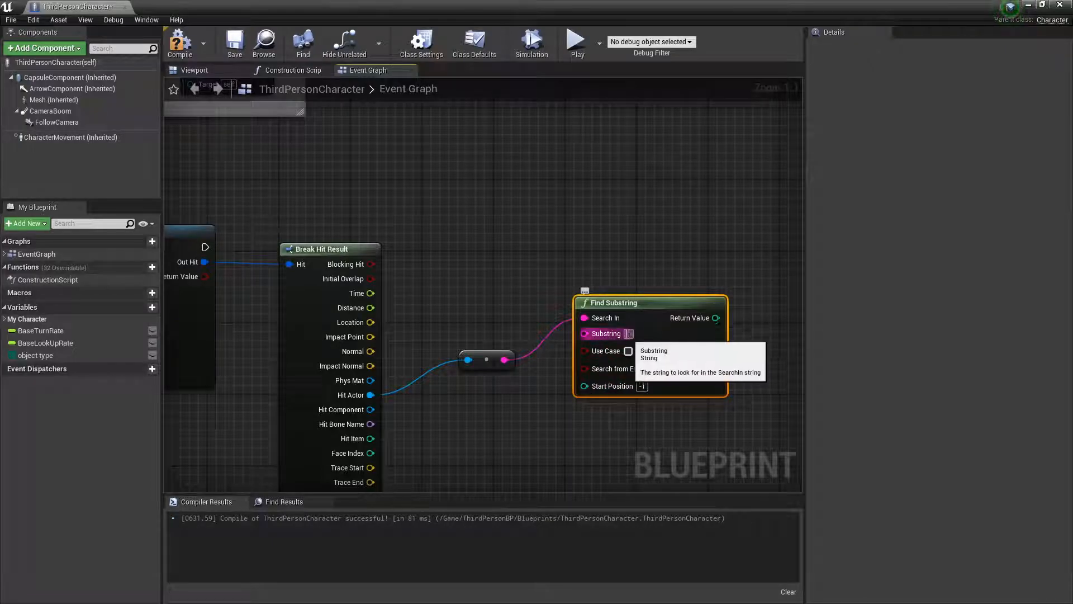
mouse_move(594, 371)
text(=)
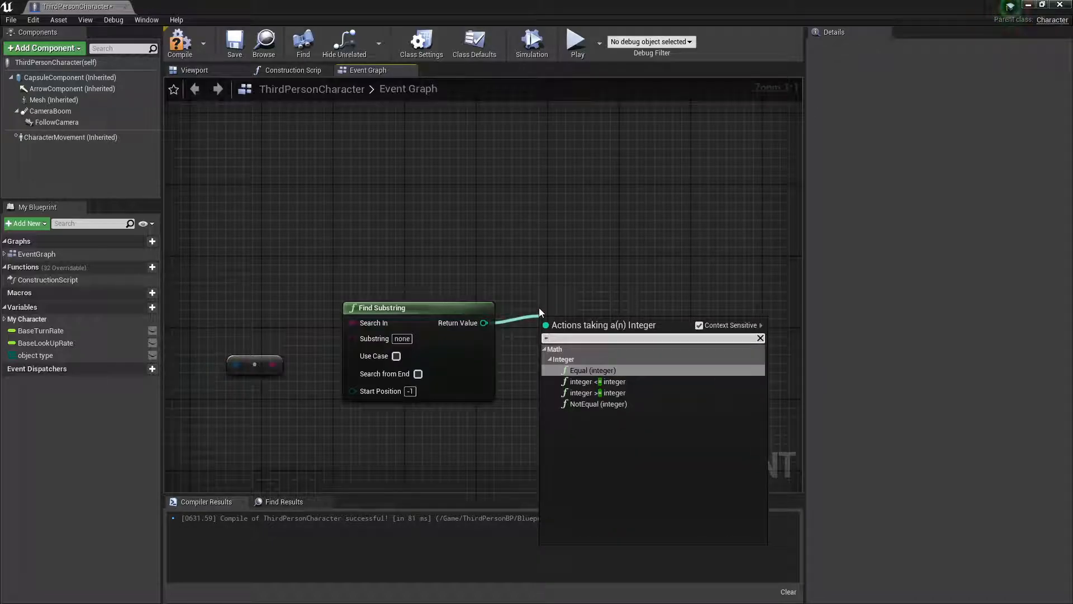
mouse_move(633, 377)
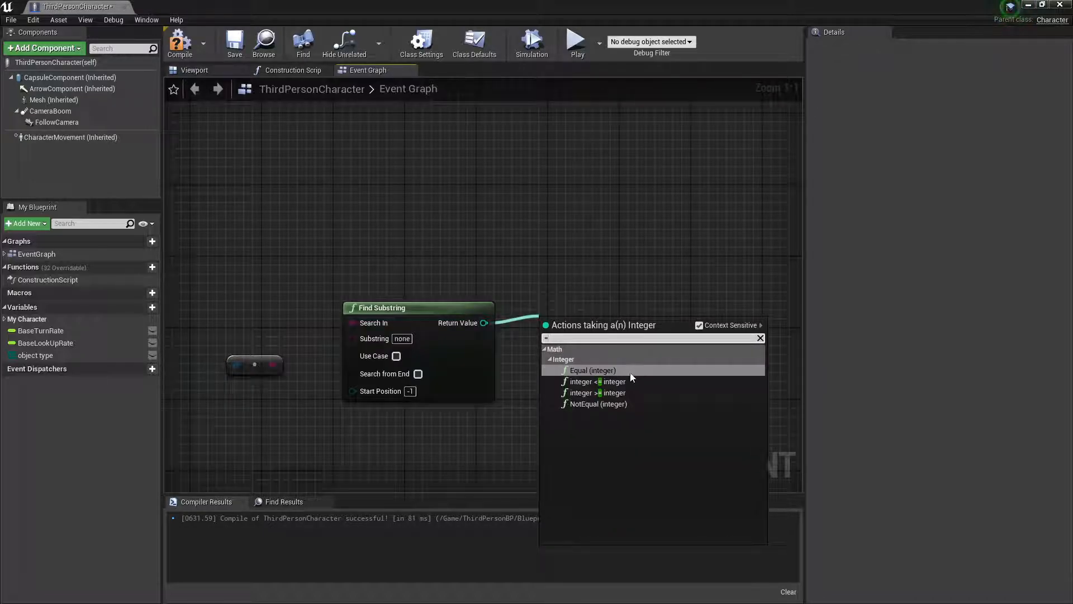
Compare Find Substring's return value with 0 using integer Equal and feed it into a Branch
click(592, 370)
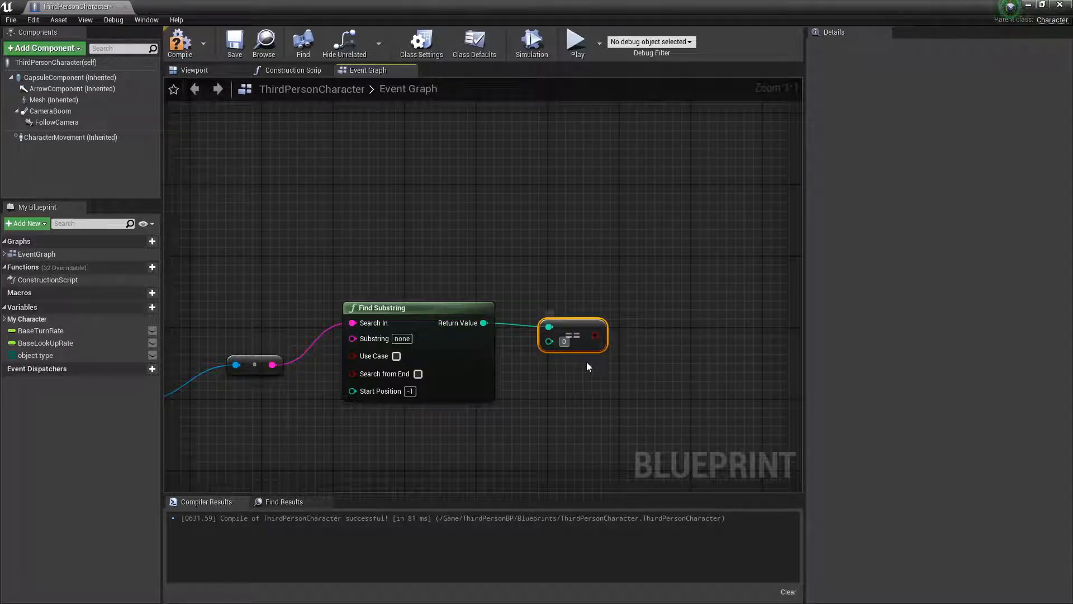
mouse_move(574, 349)
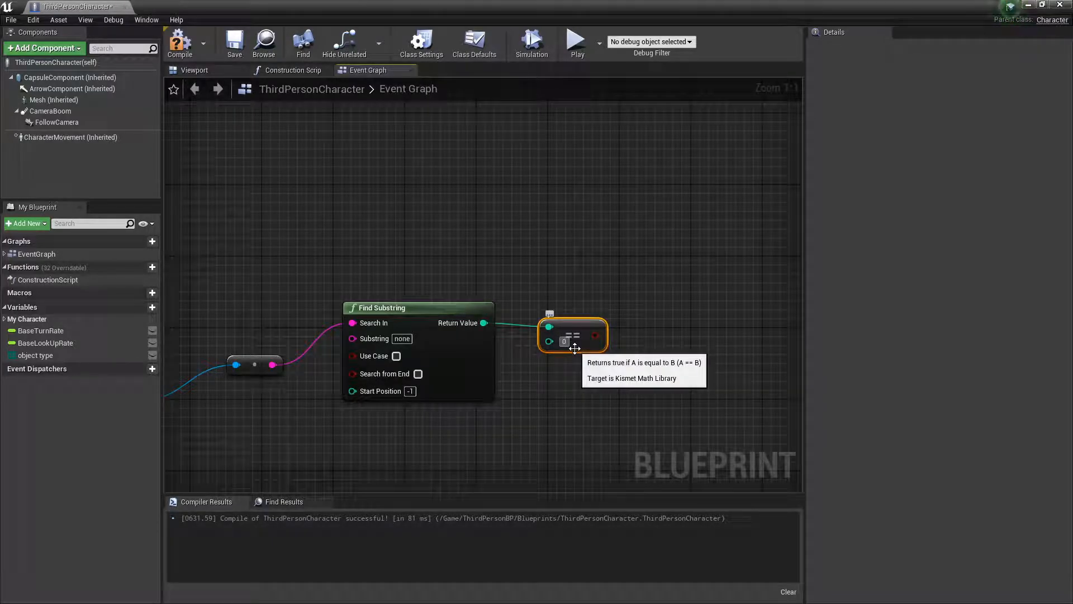
mouse_move(680, 340)
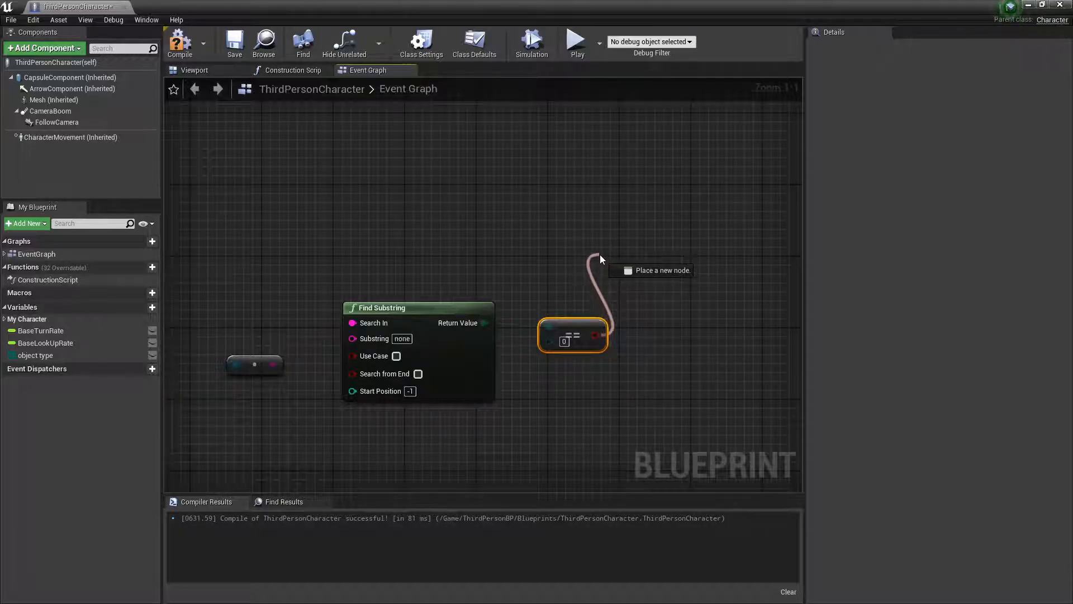
click(661, 270)
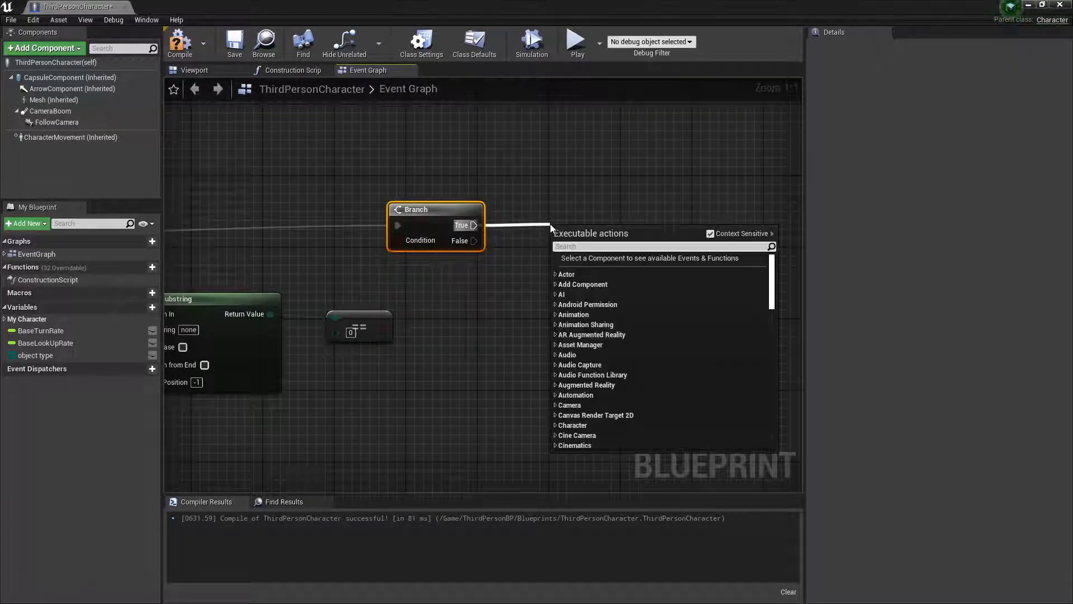
Add a Print String on the Branch True path showing the hit actor's name, compile, and return to the level
text(print s)
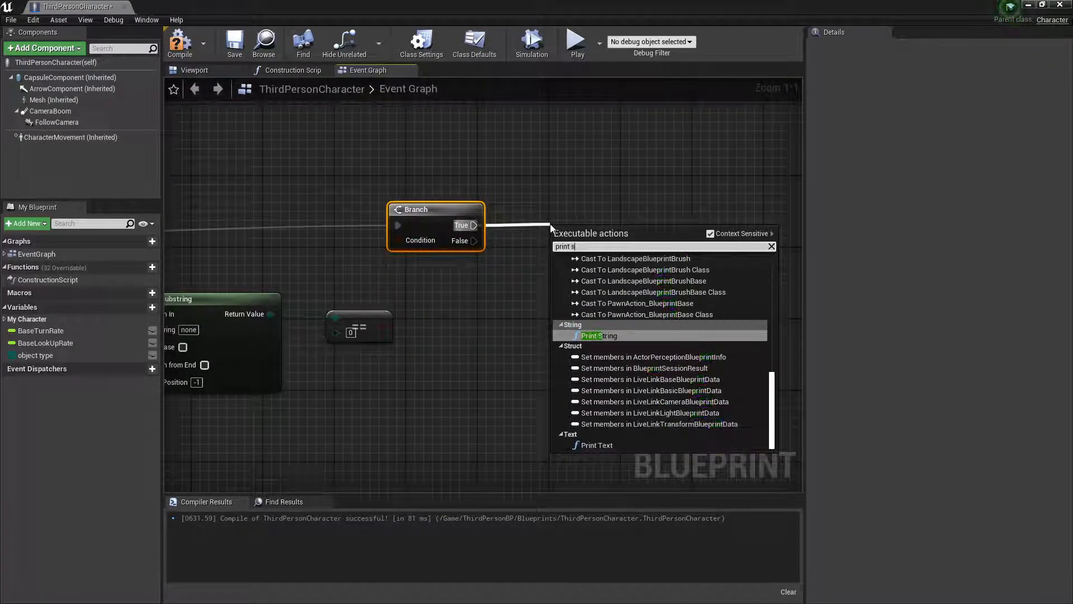
click(598, 336)
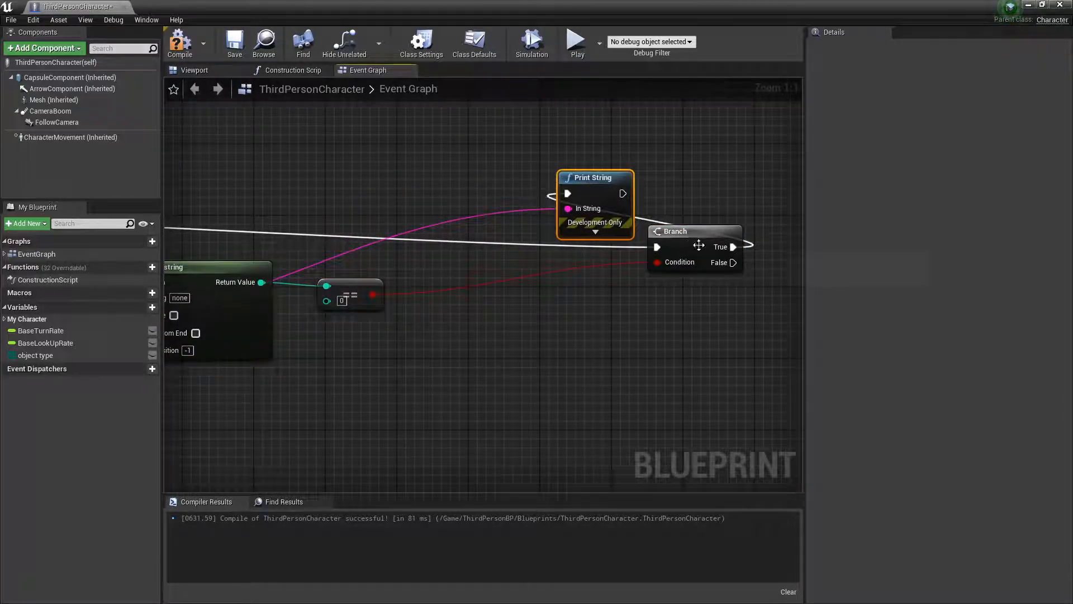
drag(694, 232, 329, 160)
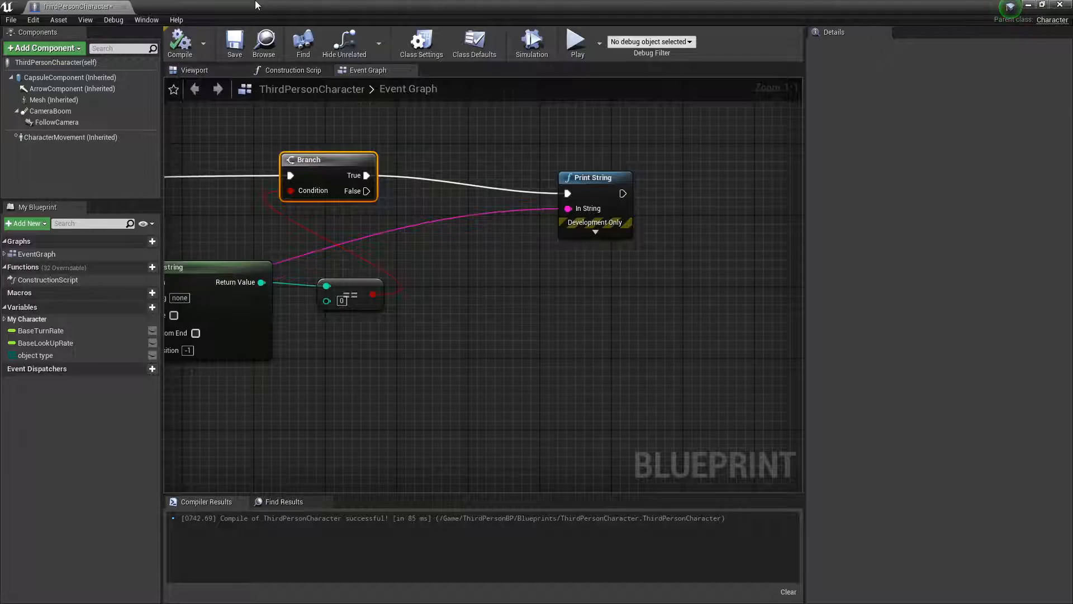
click(576, 39)
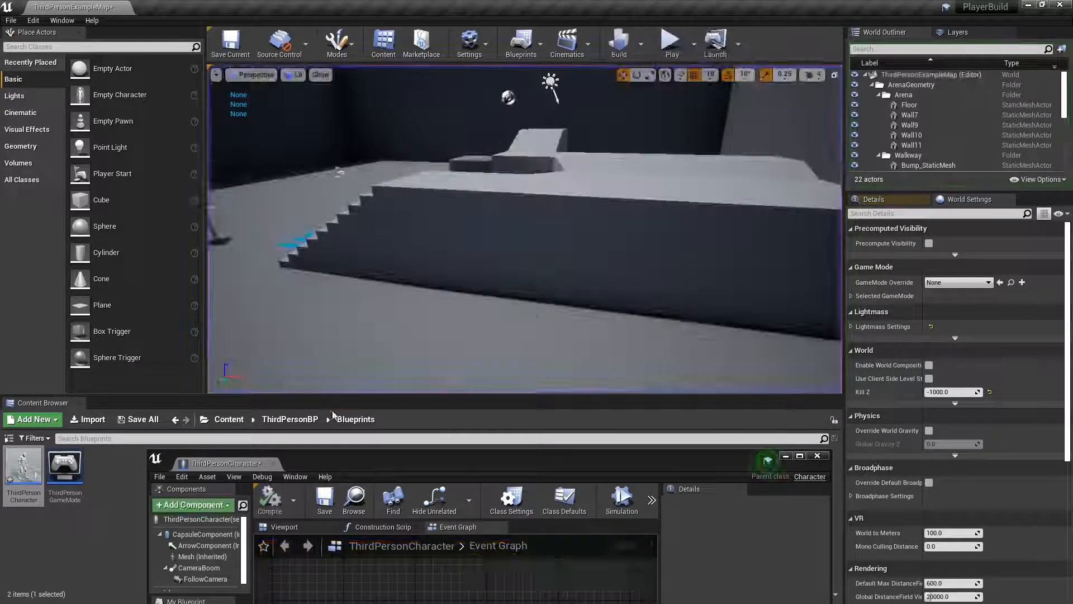
Create an Actor Blueprint named test and come back to the ThirdPersonCharacter Event Graph
click(32, 420)
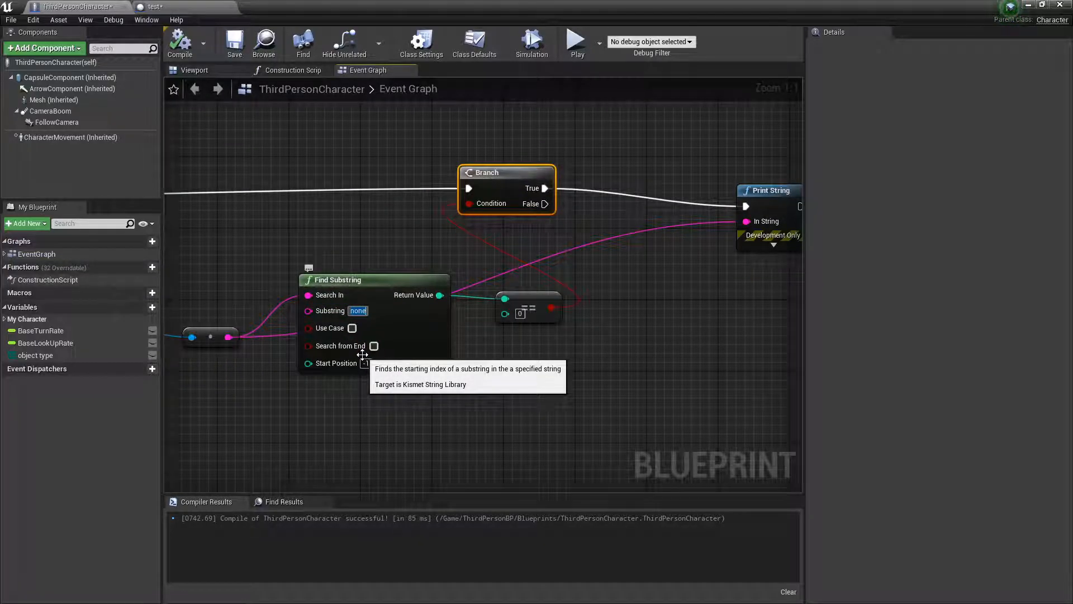
Enter 'test' as Find Substring's Substring value and play the level to try the trace
text(test)
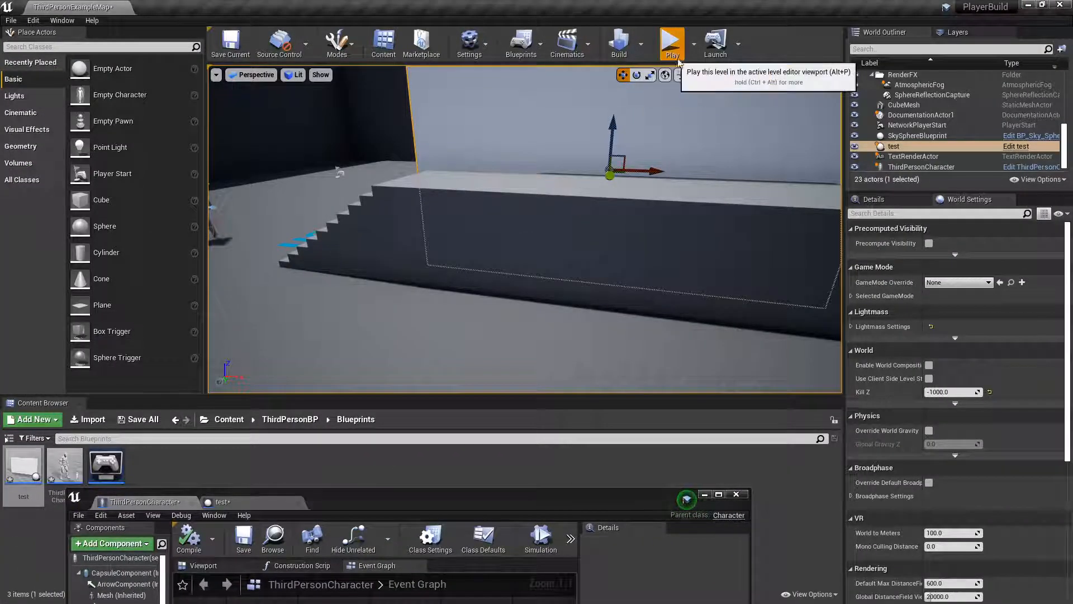
click(672, 42)
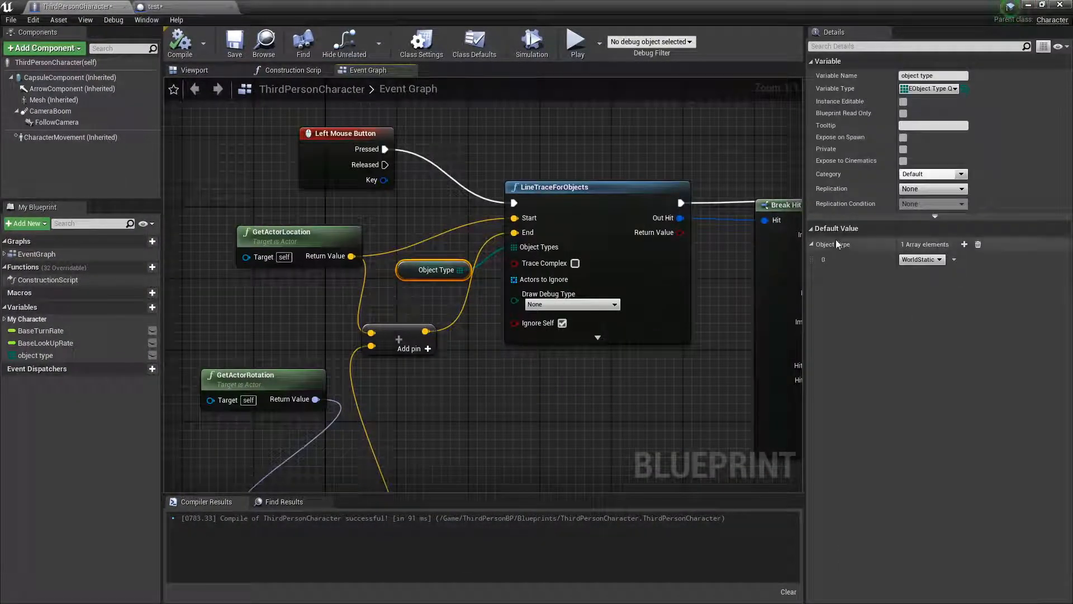
Set Object Type element 0 to WorldDynamic, play-test the level, and return to the character Blueprint
click(920, 259)
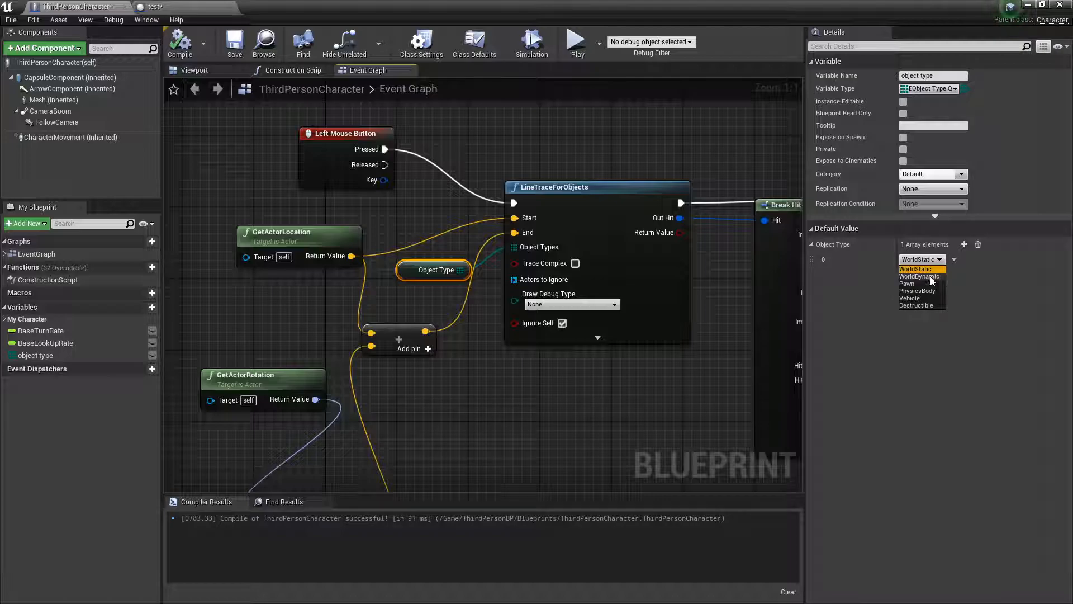
click(919, 277)
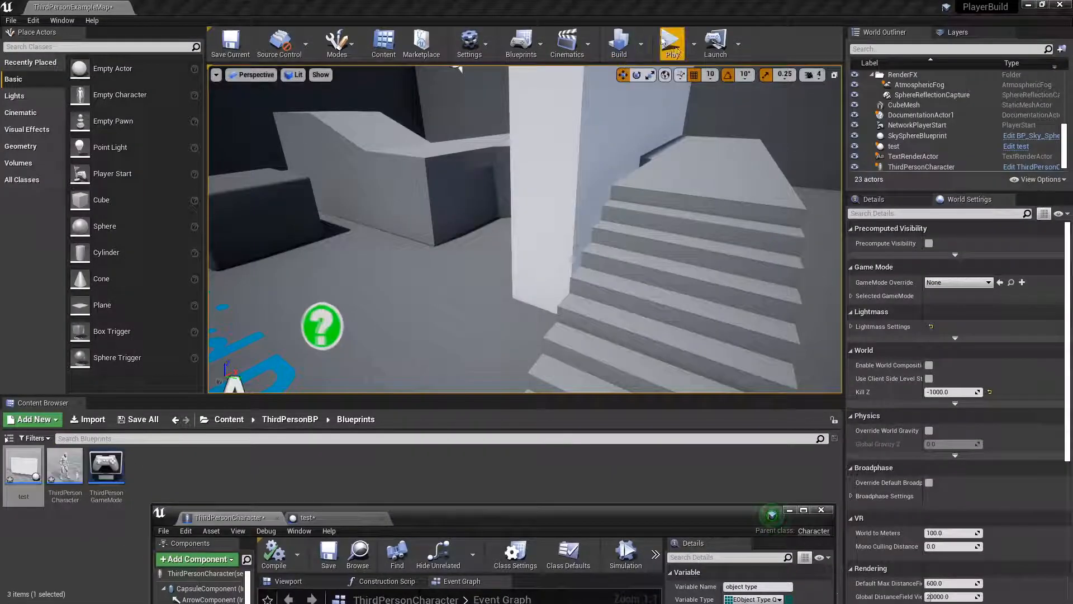
click(672, 42)
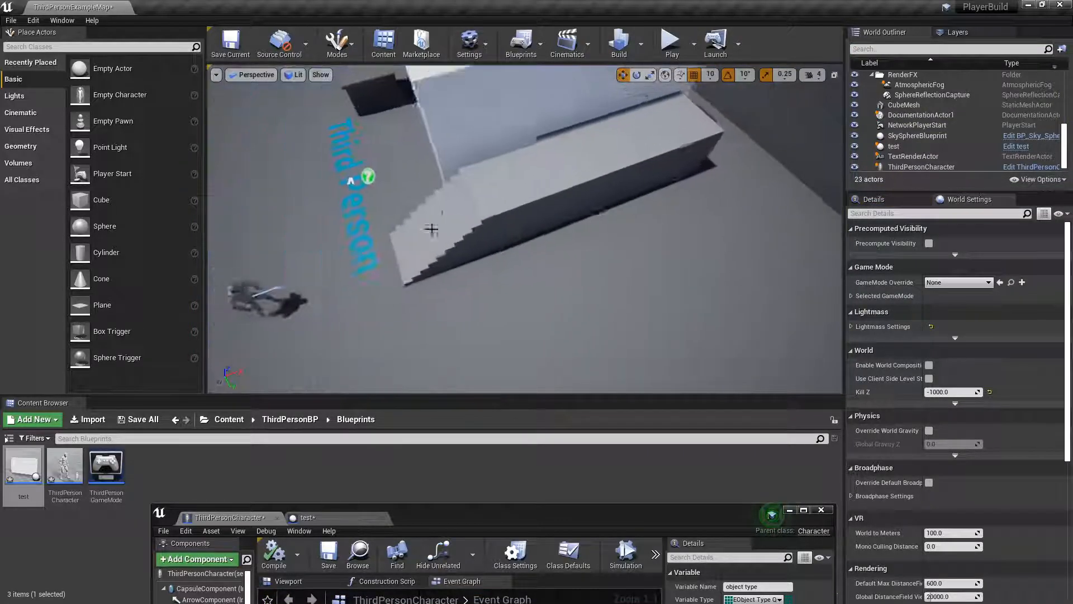
click(804, 510)
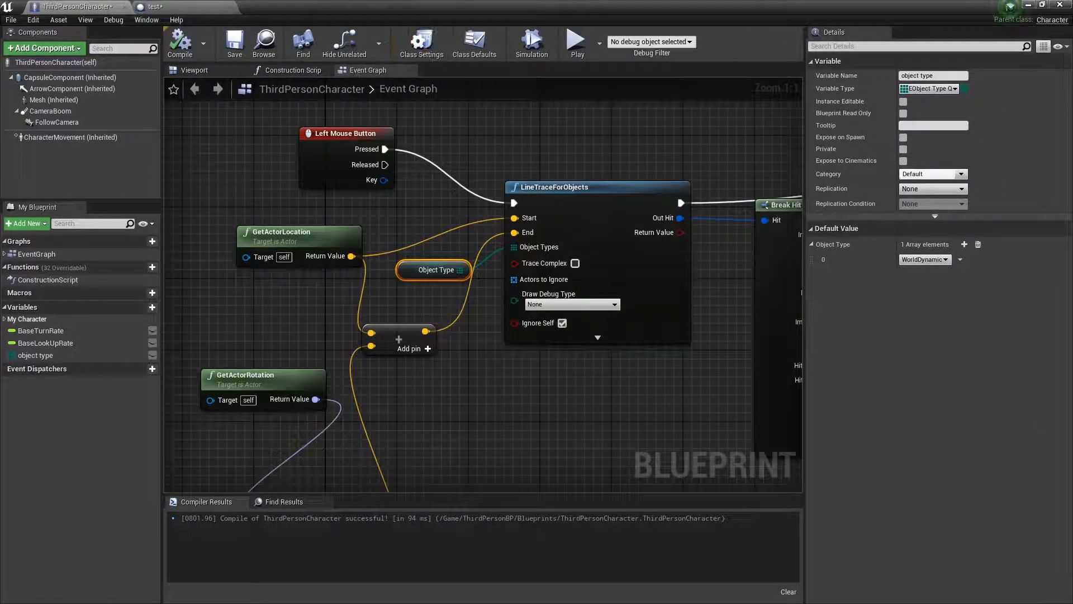